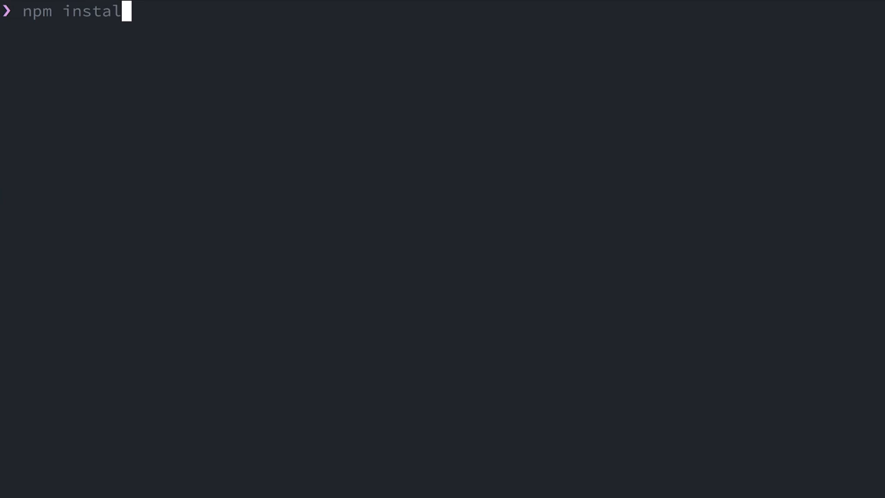
- Install the Polymer CLI globally with npm install -g polymer-cli
type("-g polyme")
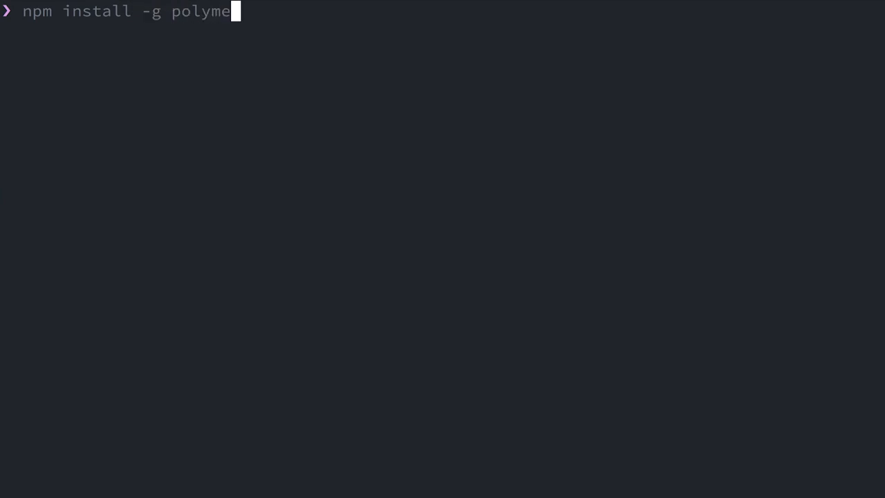
type("r-cli")
type("polymer init")
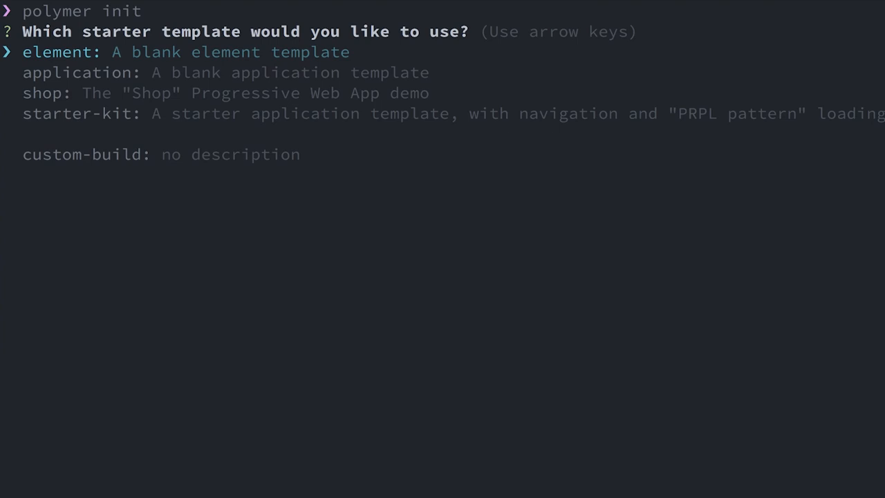
- Choose the starter-kit template, then open the my-app folder in VS Code via code
key("down")
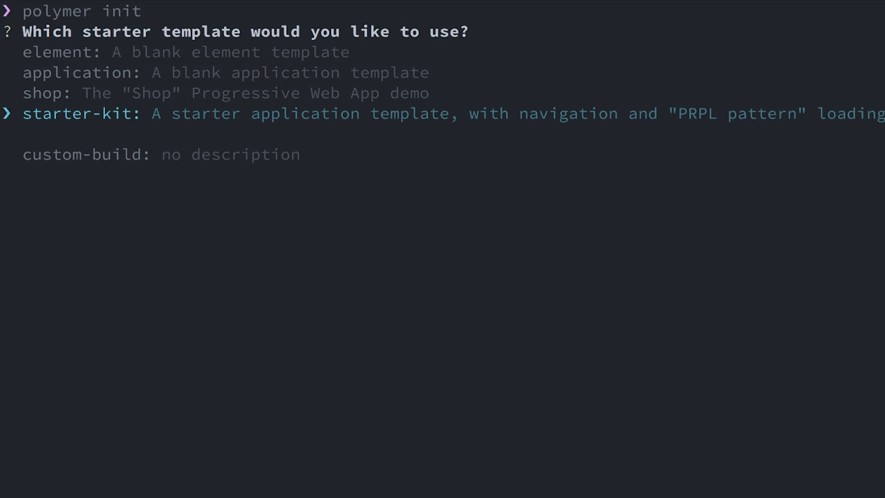
key("enter")
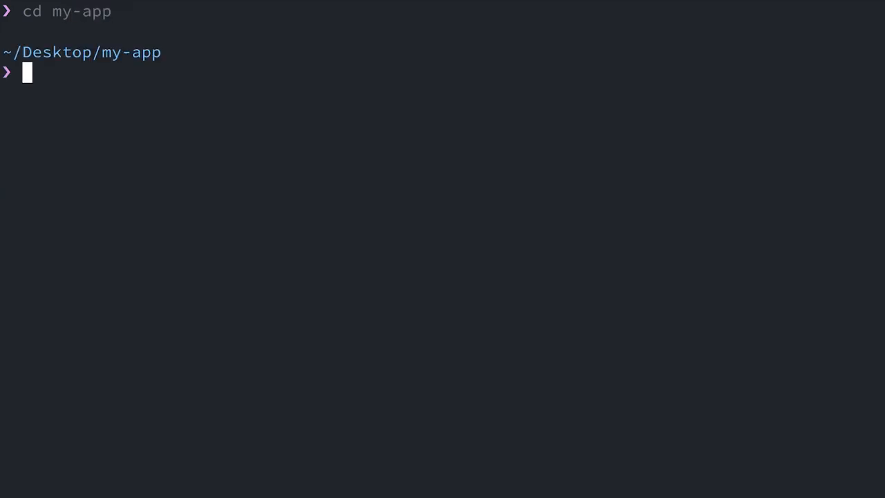
type("code .")
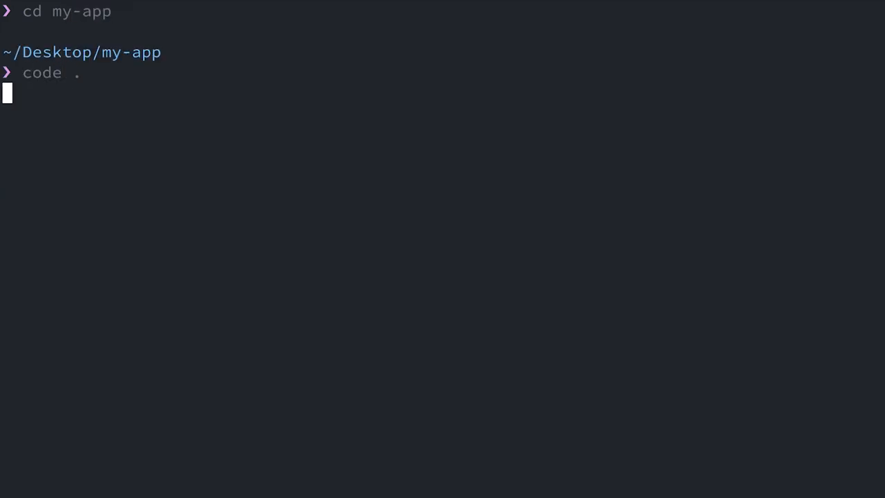
key("Enter")
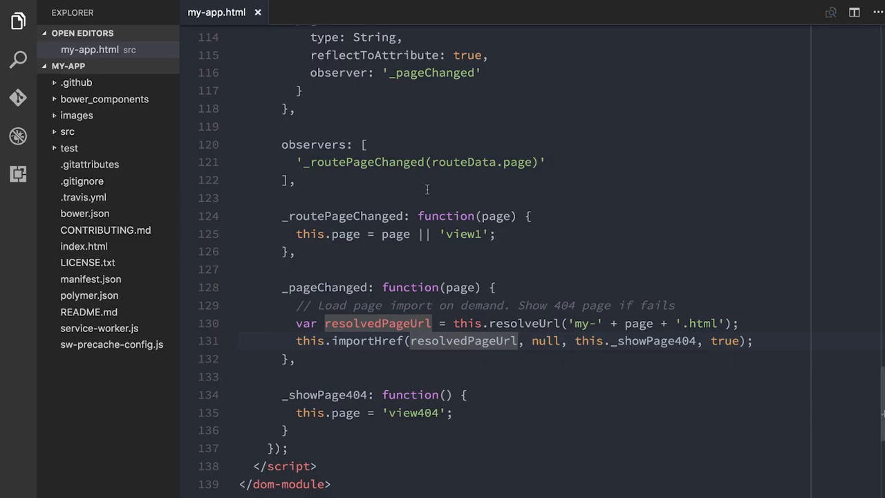
- Open index.html from the Explorer and read down through its meta tags and polyfill script
left_click(257, 13)
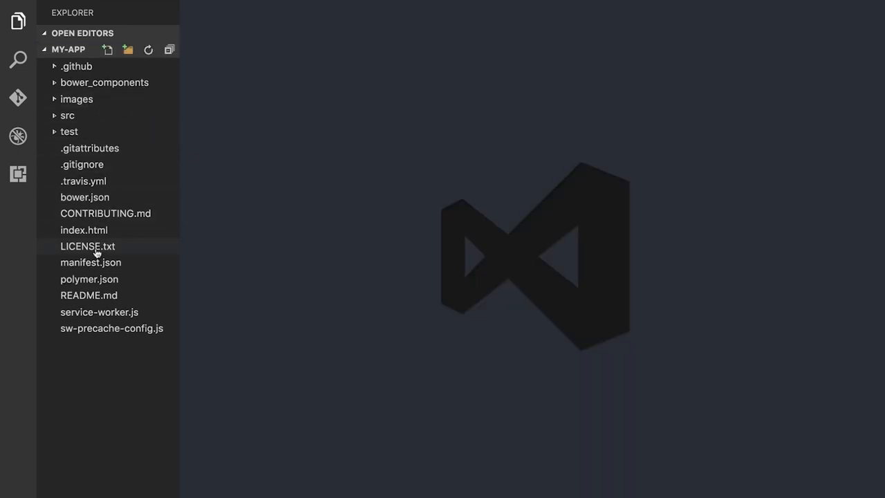
double_click(83, 230)
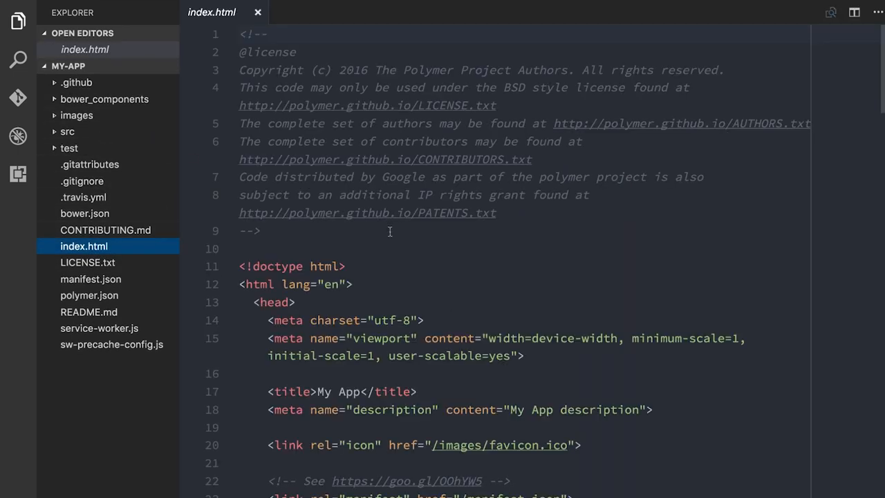
scroll("down", 3)
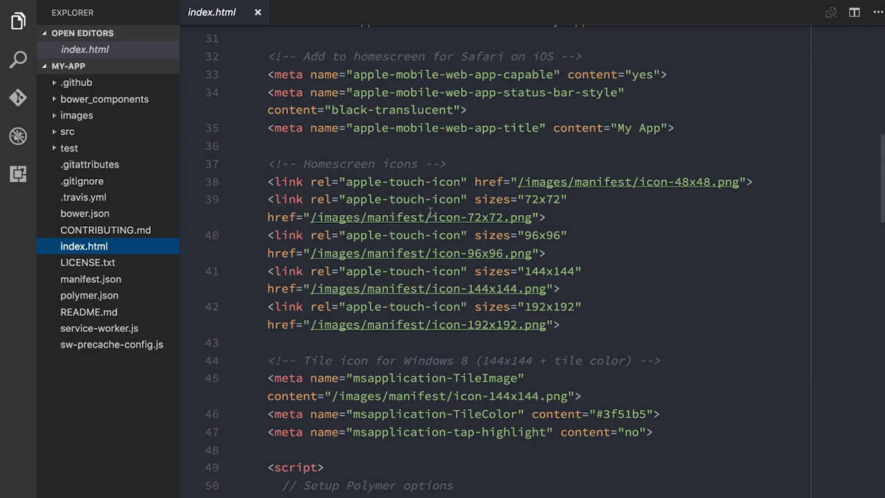
mouse_move(556, 160)
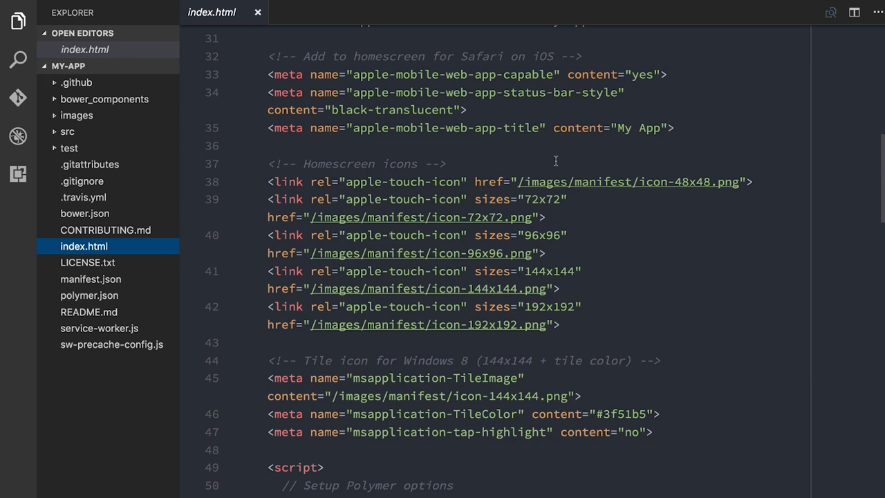
scroll("down", 3)
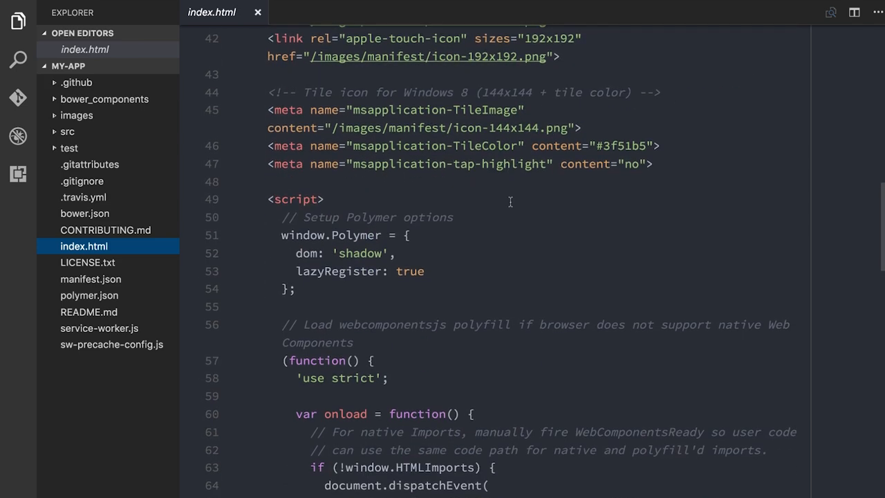
scroll("down", 3)
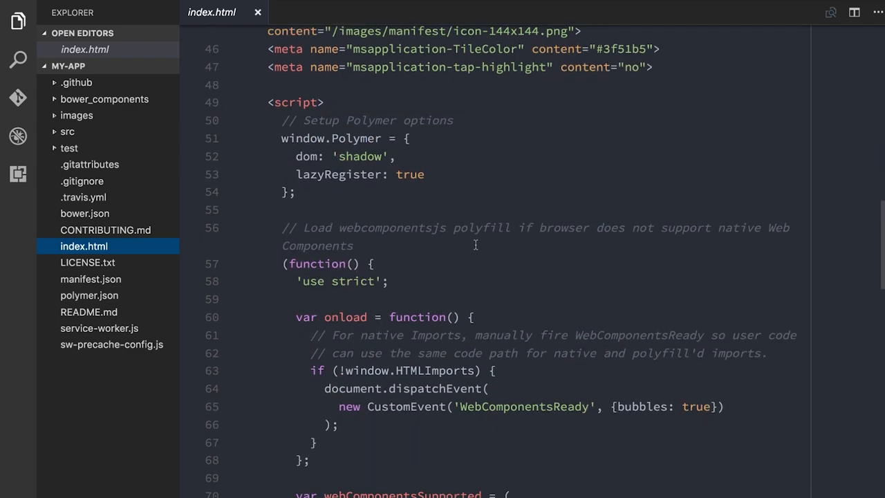
scroll("down", 3)
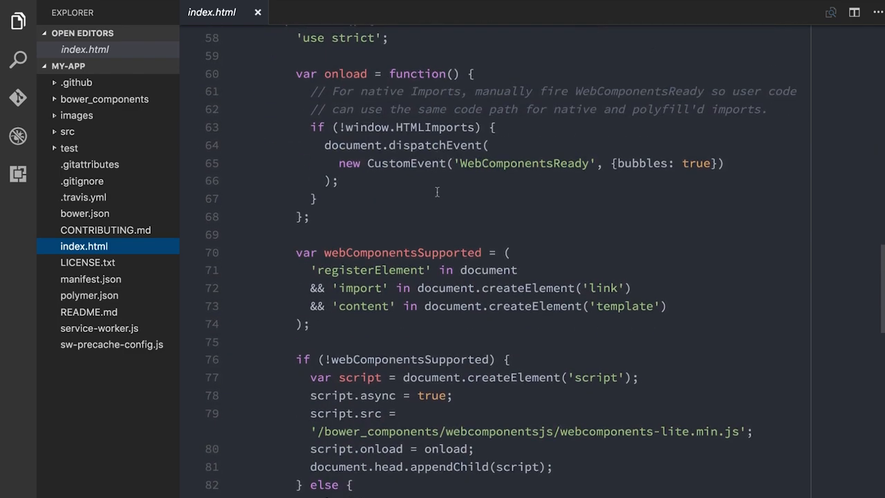
scroll("down", 3)
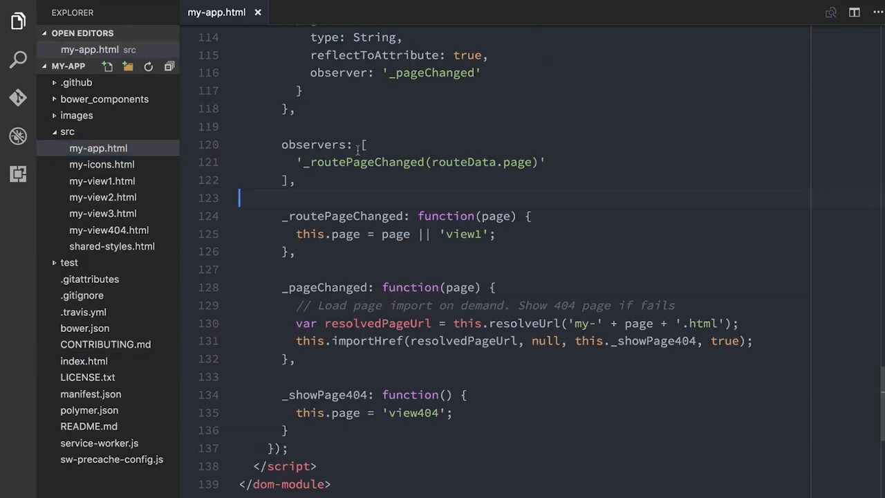
- Read my-app.html from its link imports down to the _pageChanged routing functions
scroll("up", 3)
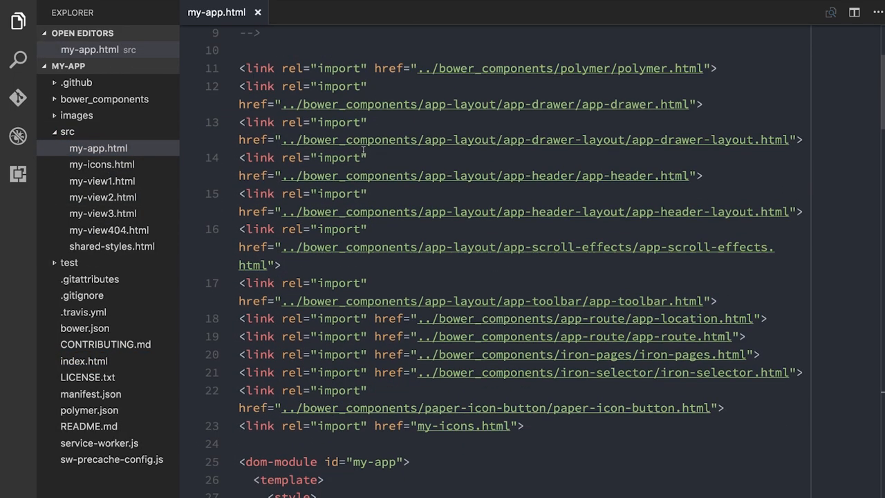
scroll("down", 3)
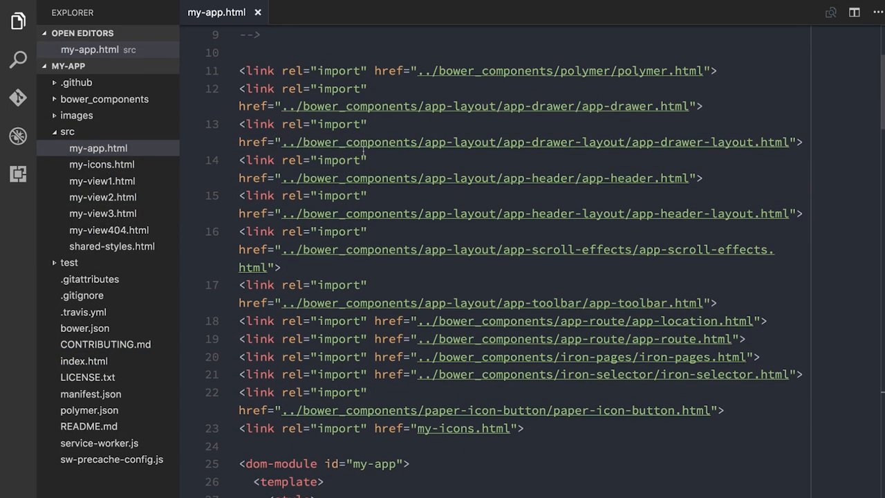
scroll("down", 3)
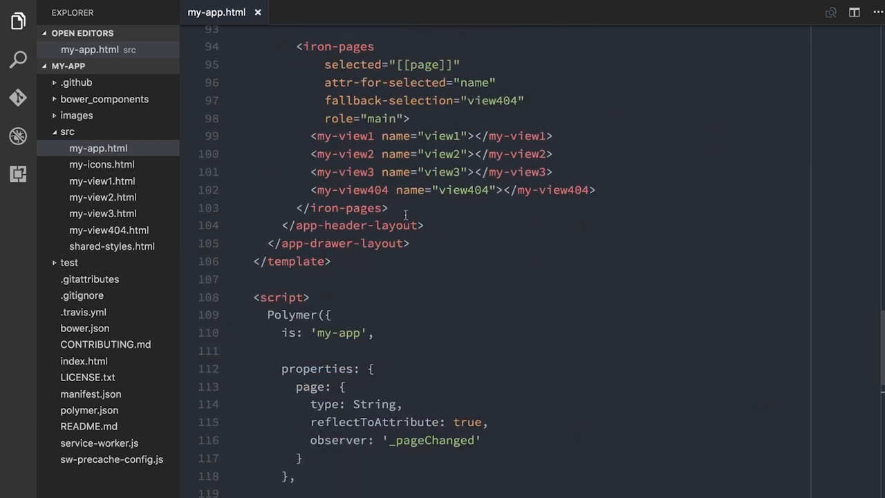
scroll("down", 3)
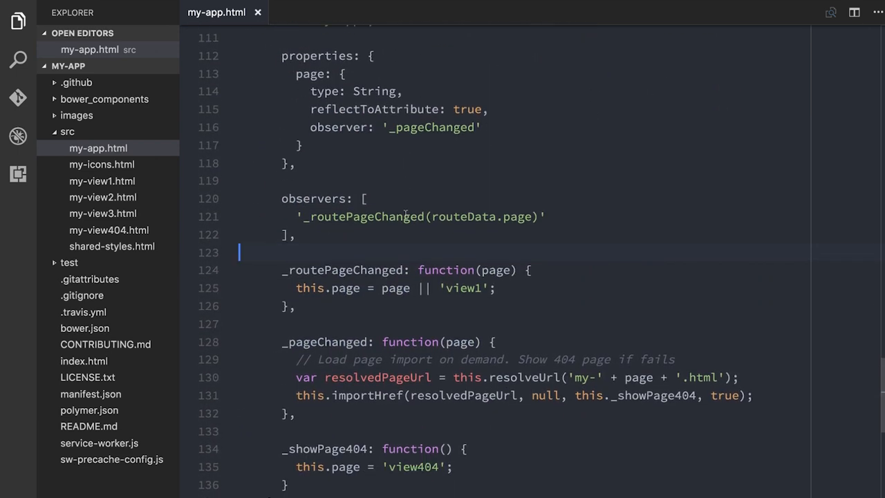
scroll("down", 3)
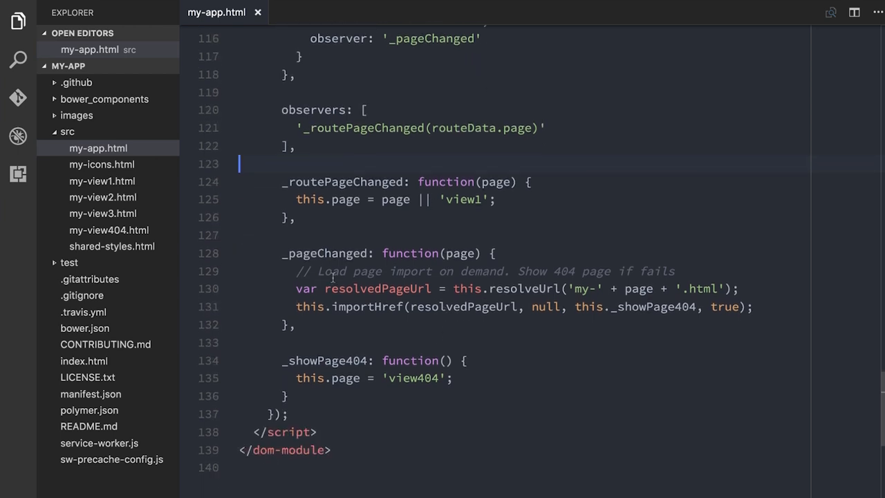
left_click_drag(282, 253, 297, 325)
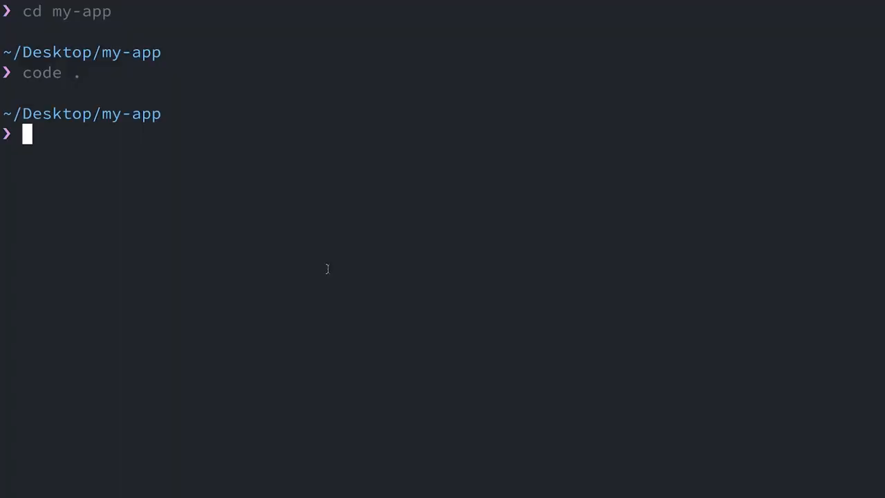
- Run polymer serve and browse View One, View Two and View Three in Chrome
type("polymer")
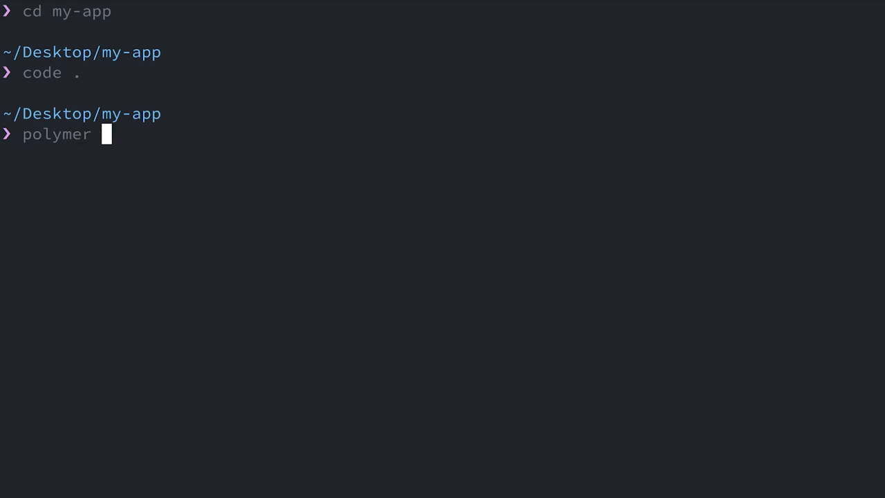
type("serve")
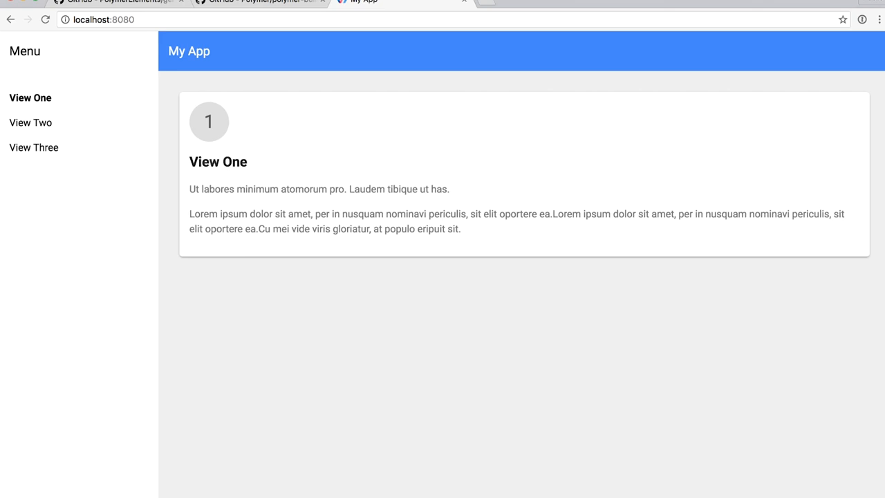
left_click(31, 121)
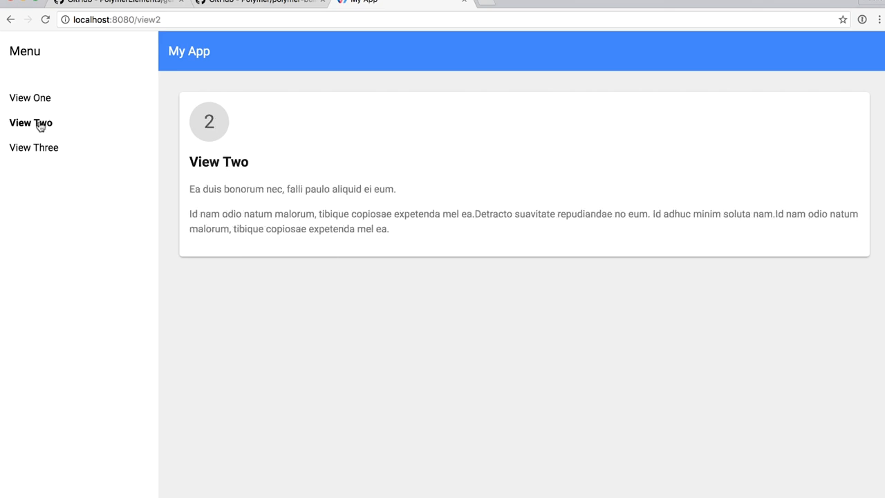
left_click(33, 147)
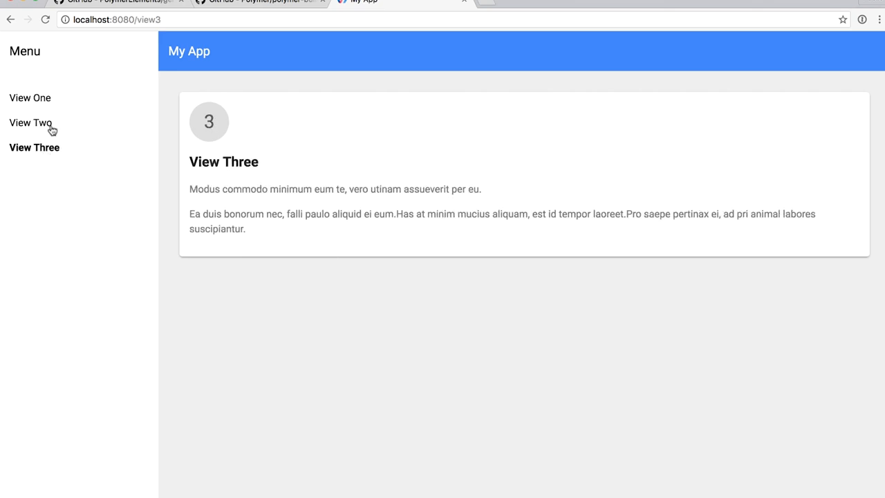
left_click(30, 121)
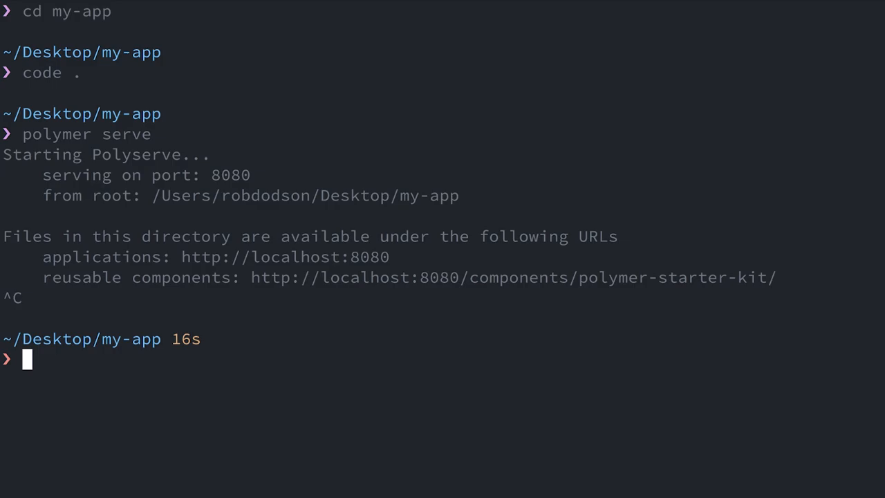
- Run polymer build, then serve the bundled output with polymer serve build/bundled
type("polymer build")
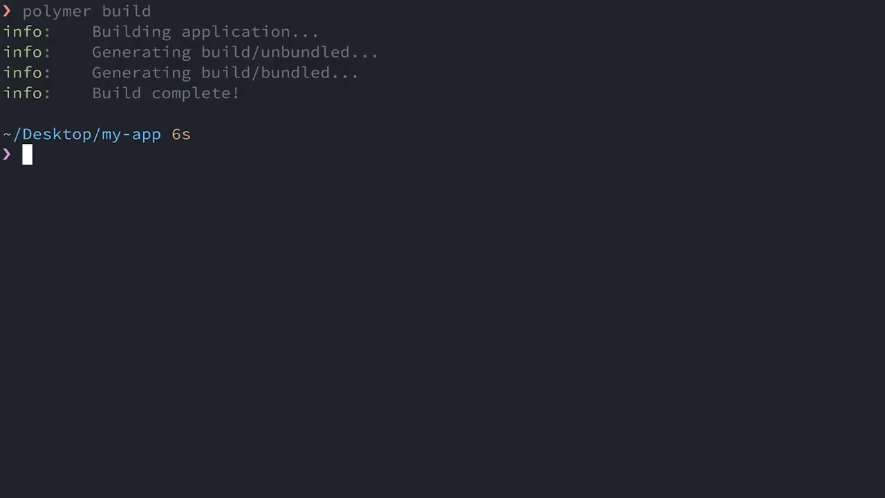
type("polymer")
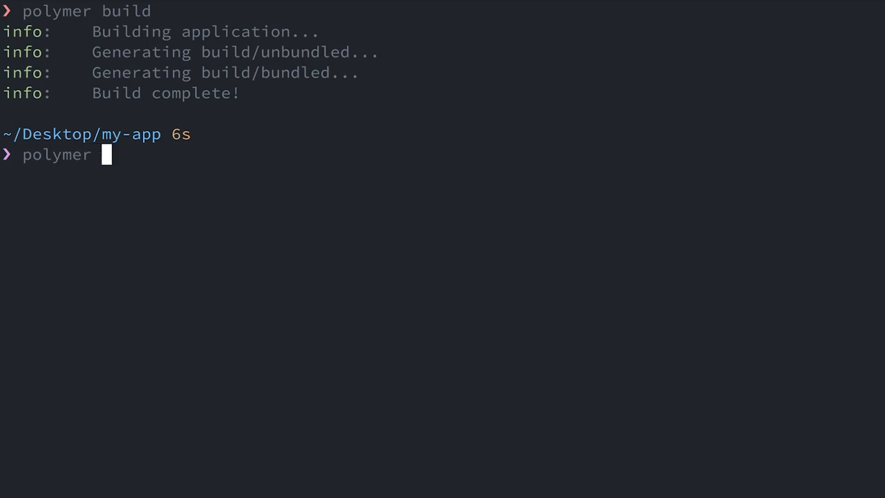
type("serve build/bundl")
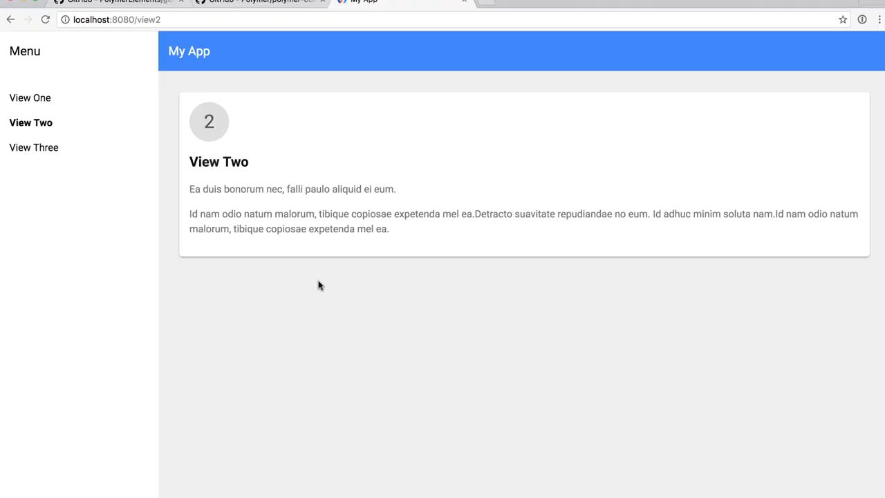
left_click(31, 97)
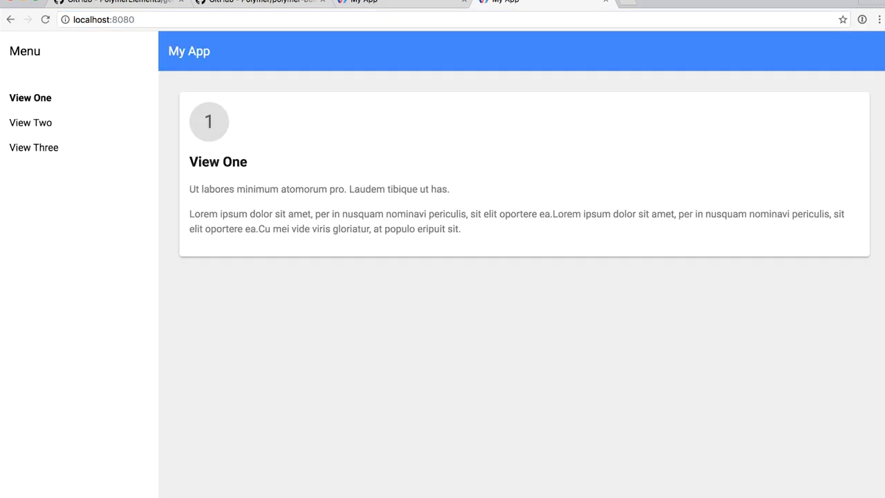
key("F12")
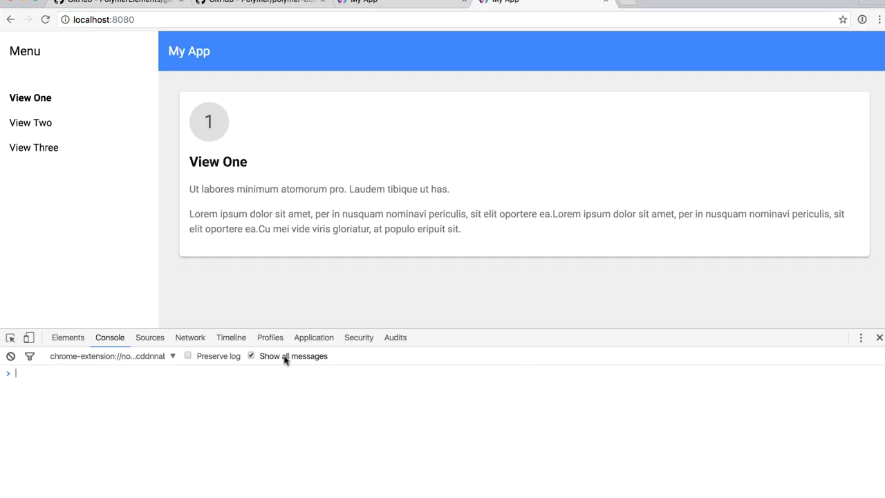
left_click(879, 337)
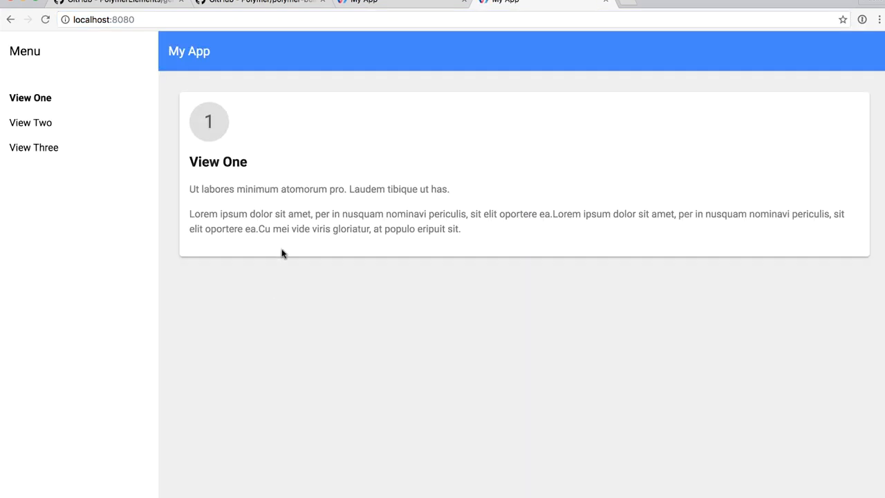
left_click(31, 121)
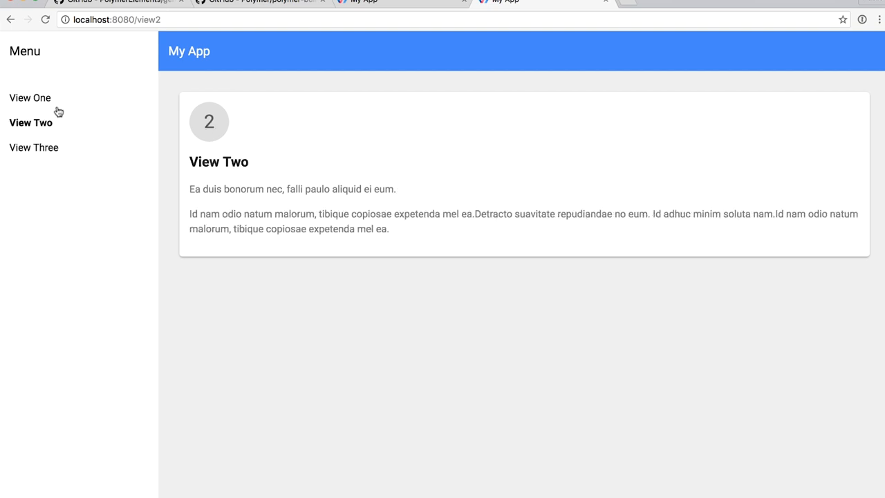
left_click(30, 97)
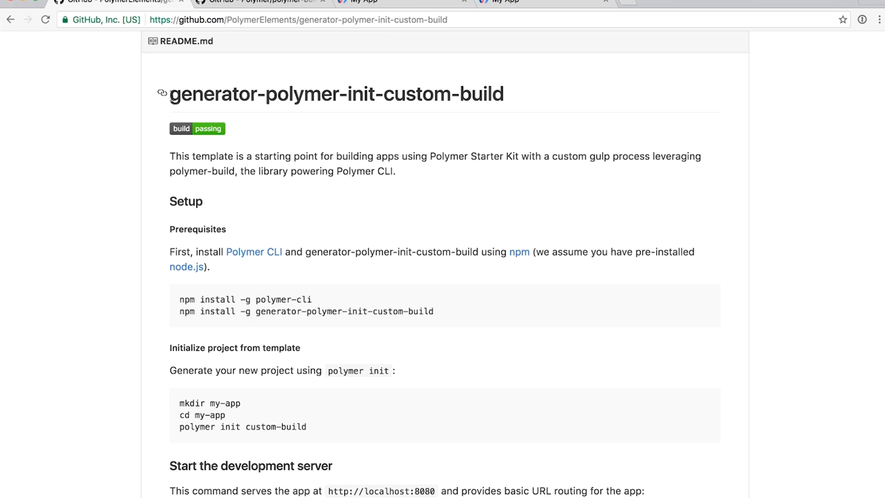
- Select the generator-polymer-init-custom-build title in the GitHub README
left_click_drag(169, 94, 304, 94)
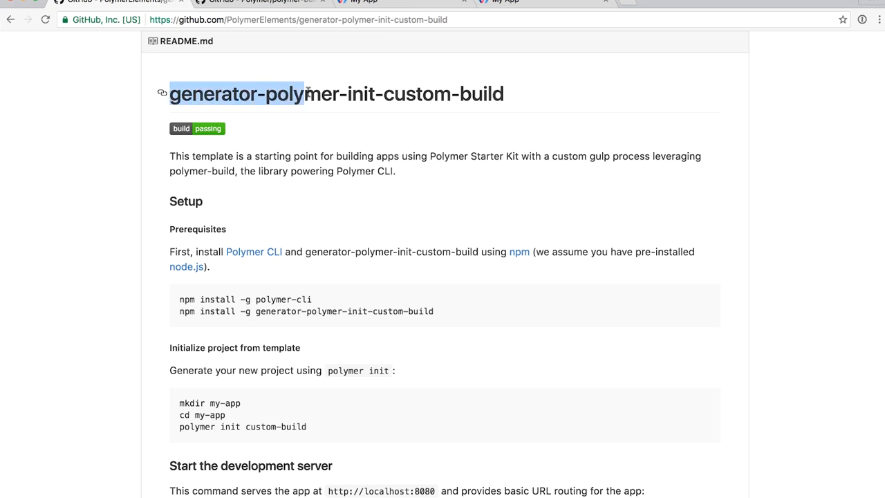
left_click_drag(304, 94, 505, 94)
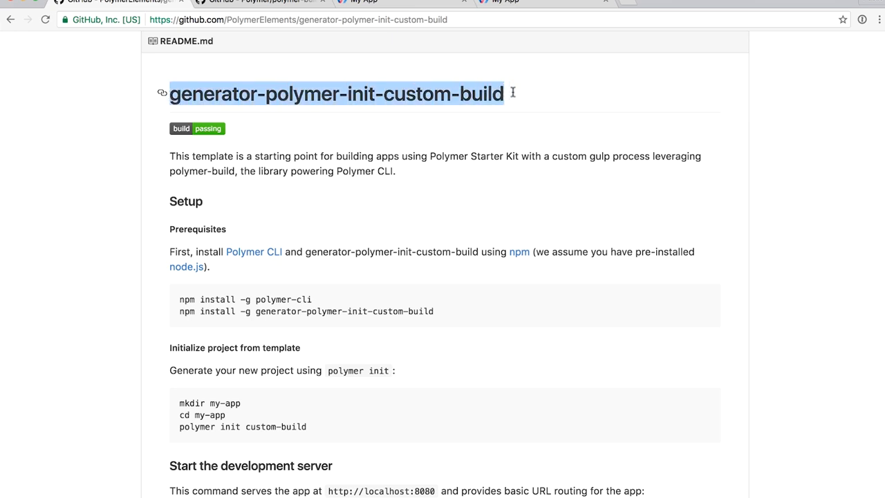
left_click(569, 107)
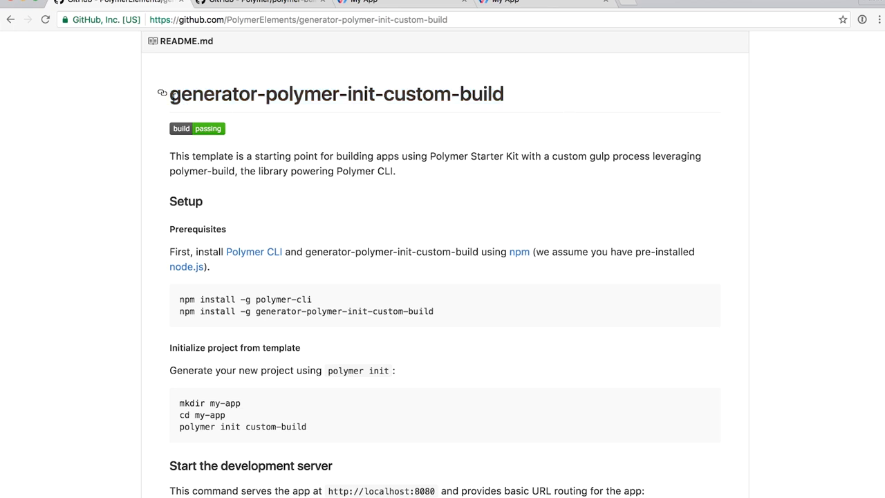
left_click_drag(168, 94, 325, 94)
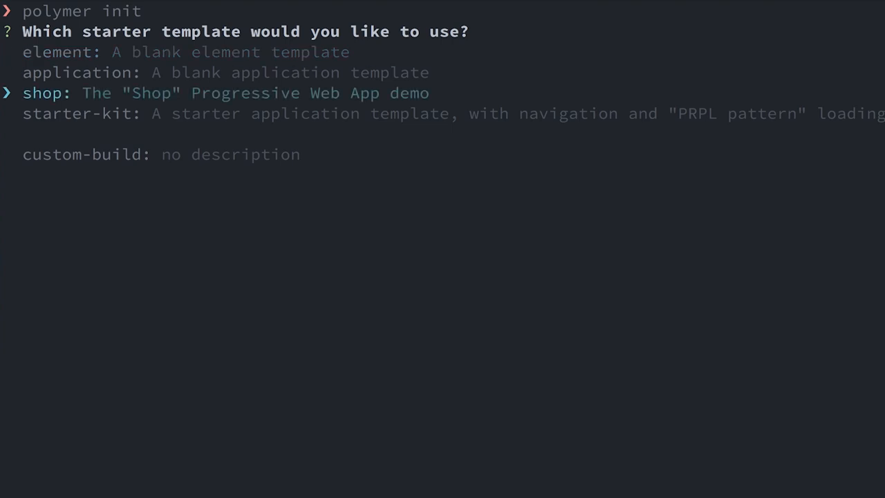
- Move down the polymer init template list toward the custom-build option
key("Down")
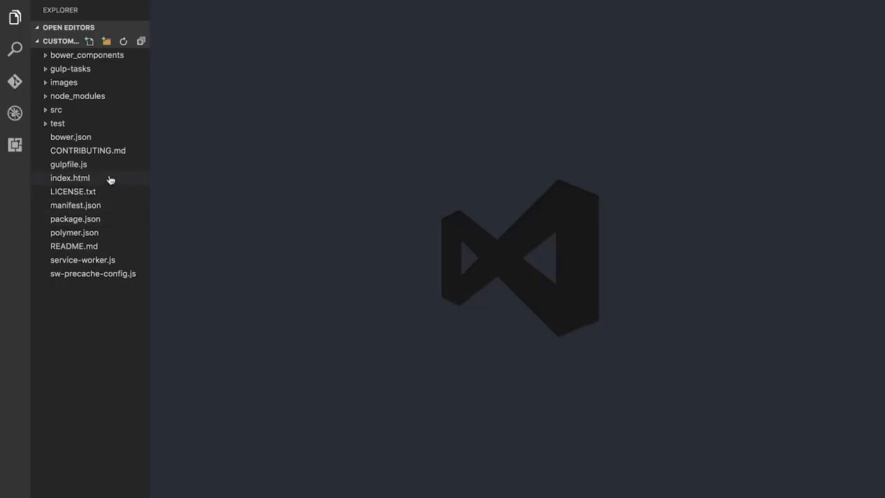
- Open gulpfile.js from the custom-app Explorer sidebar
left_click(67, 163)
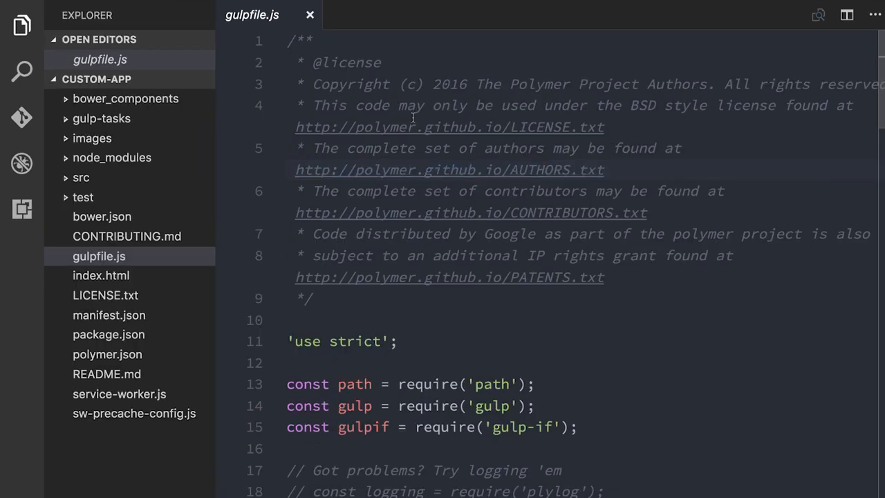
mouse_move(203, 160)
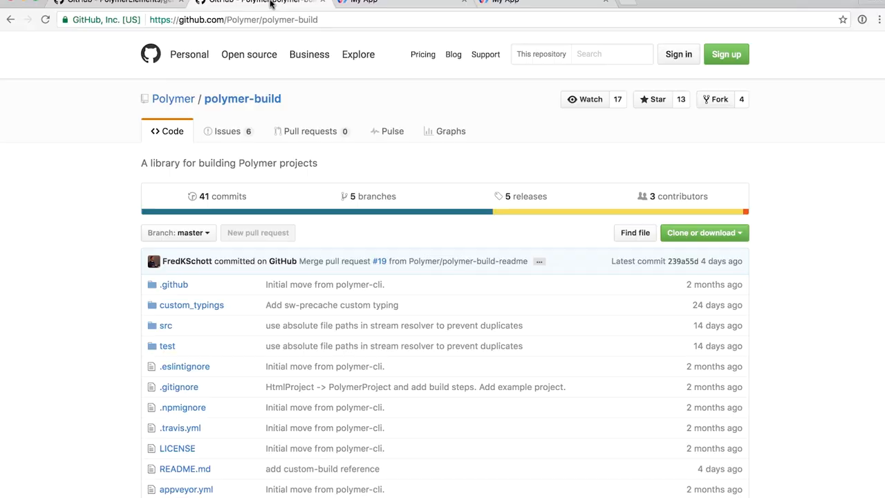
mouse_move(101, 157)
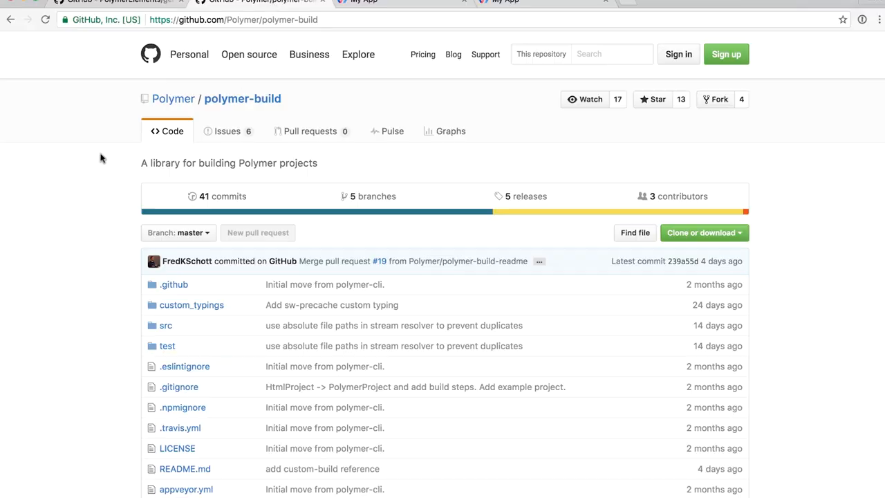
mouse_move(136, 313)
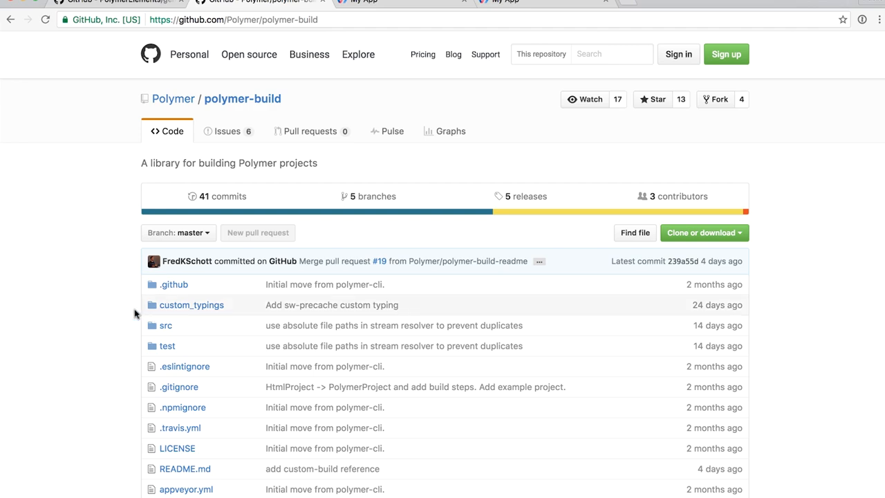
- Scroll the polymer-build GitHub page down to its README installation notes
scroll("down", 3)
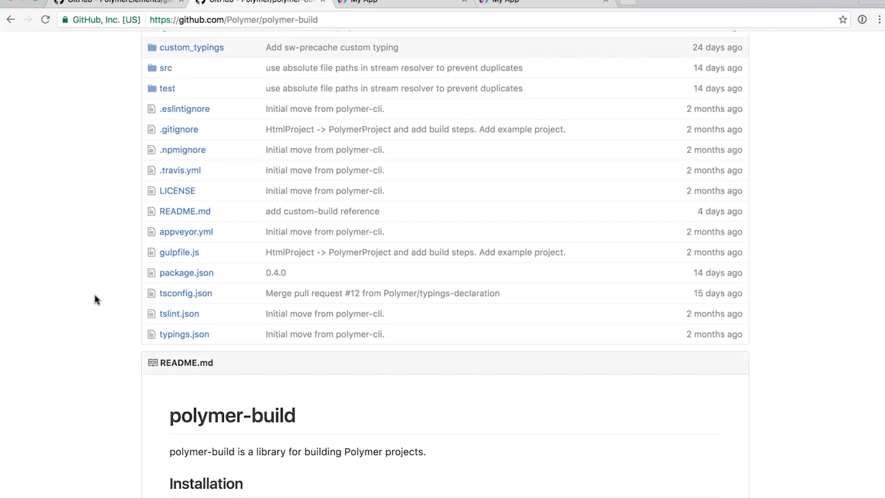
scroll("down", 3)
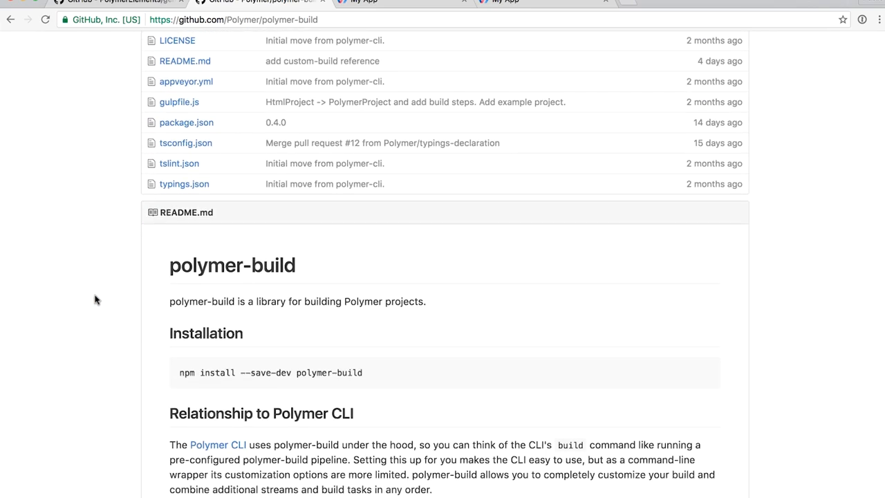
scroll("down", 3)
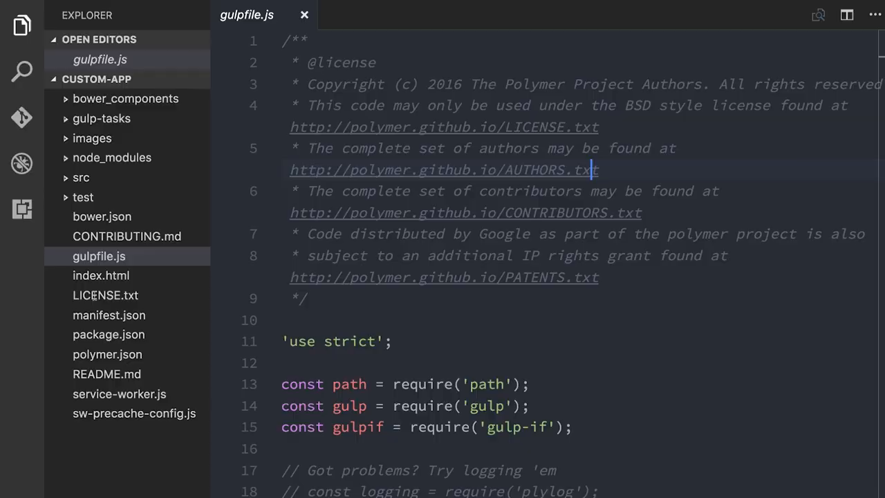
scroll("down", 3)
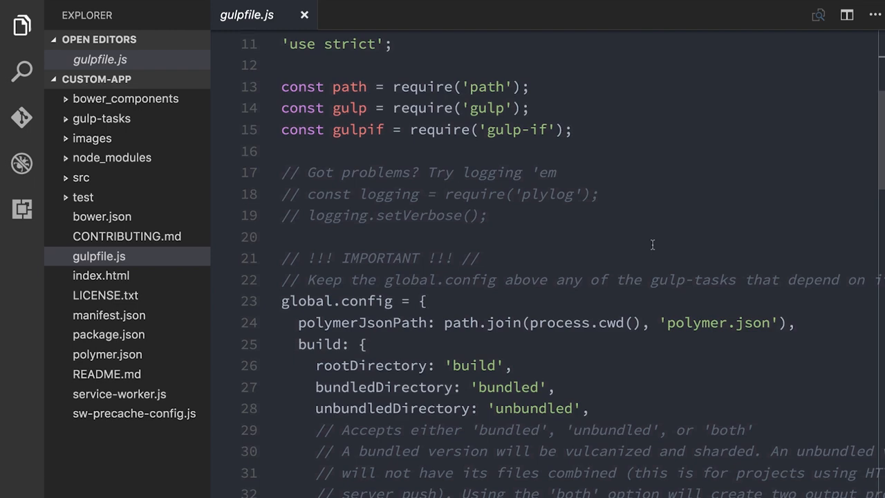
scroll("down", 3)
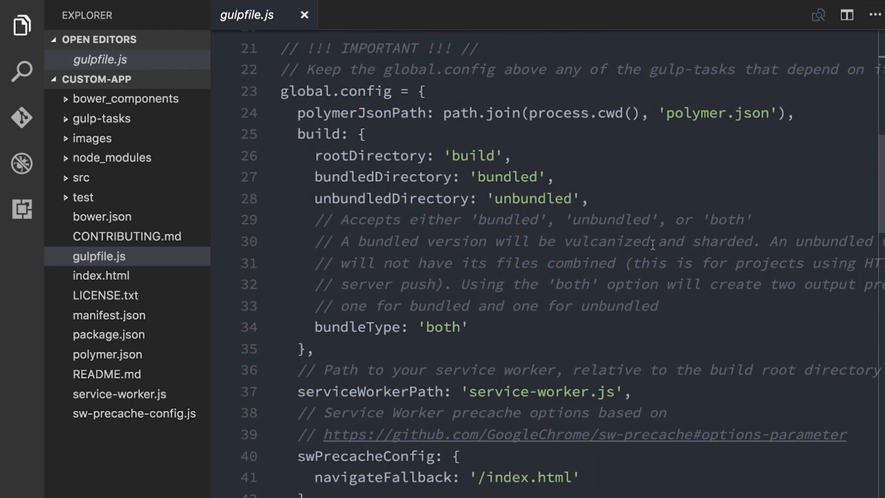
scroll("down", 3)
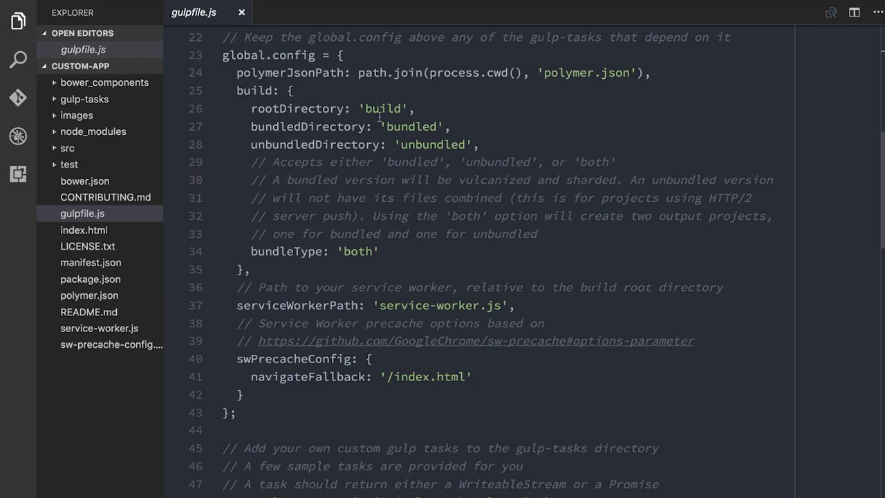
scroll("down", 3)
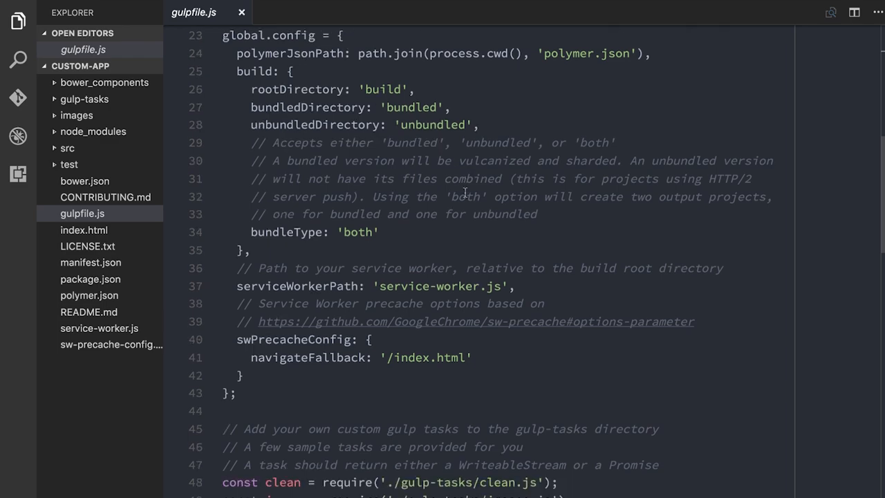
scroll("down", 3)
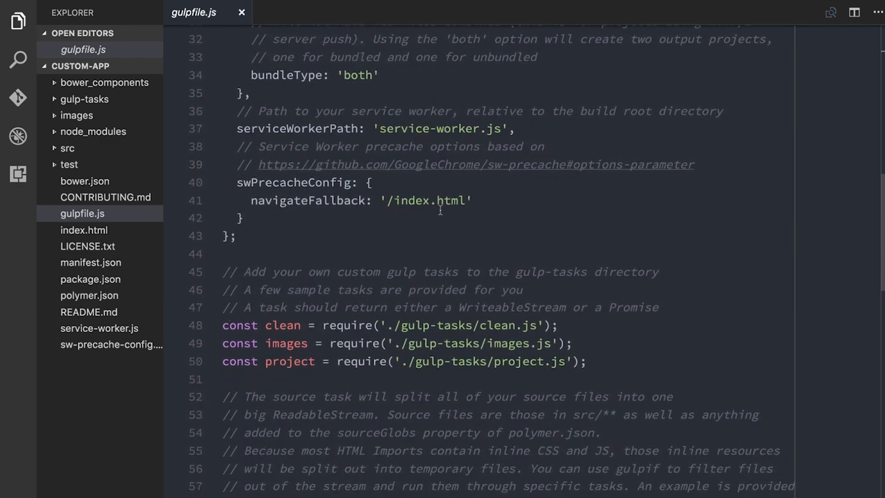
scroll("down", 3)
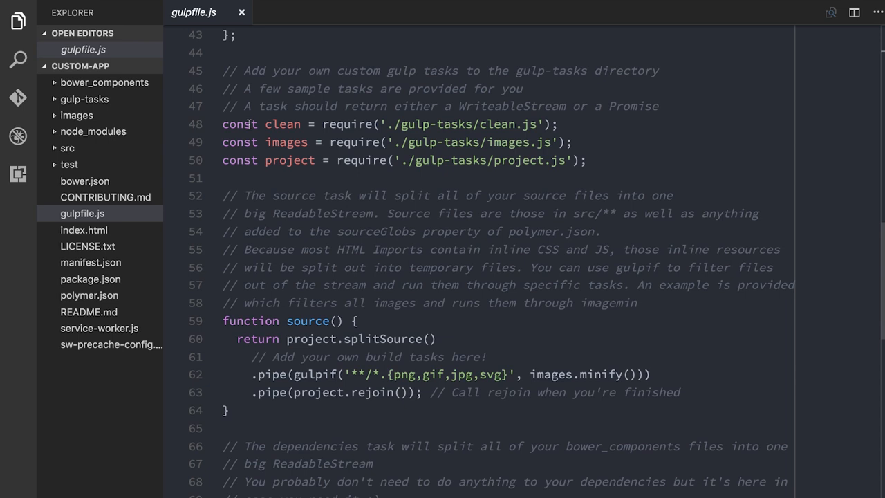
left_click(222, 124)
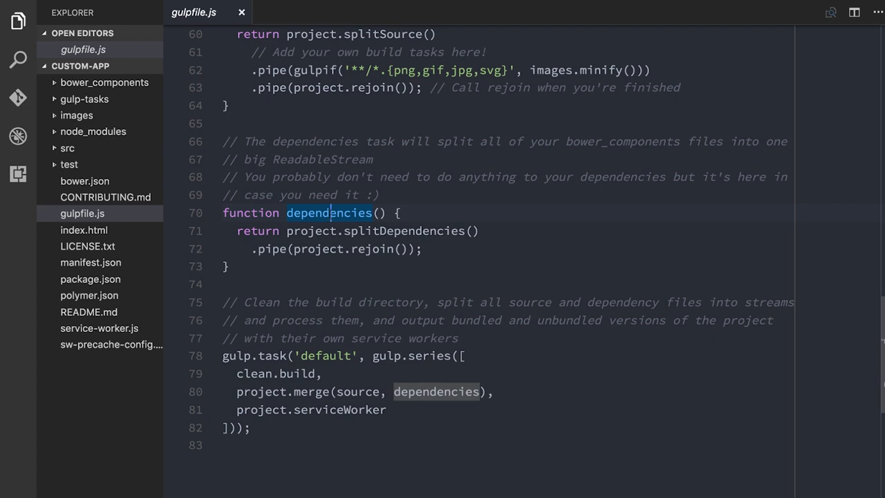
mouse_move(437, 213)
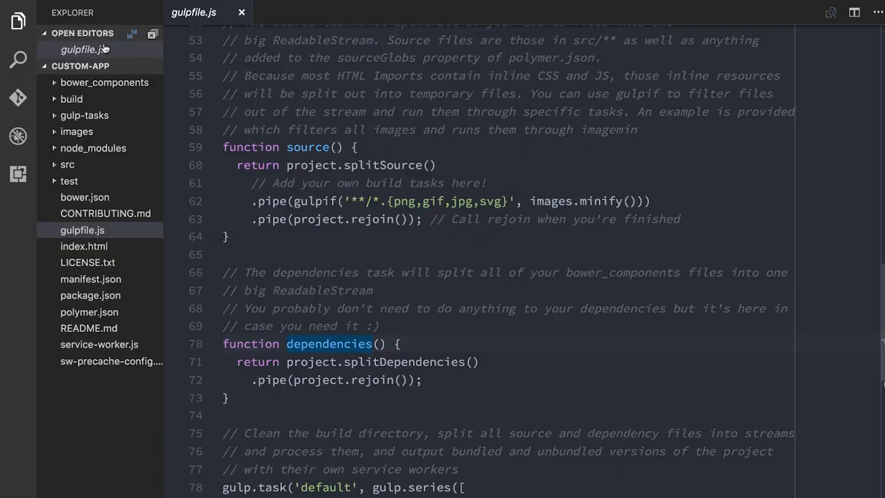
left_click(72, 98)
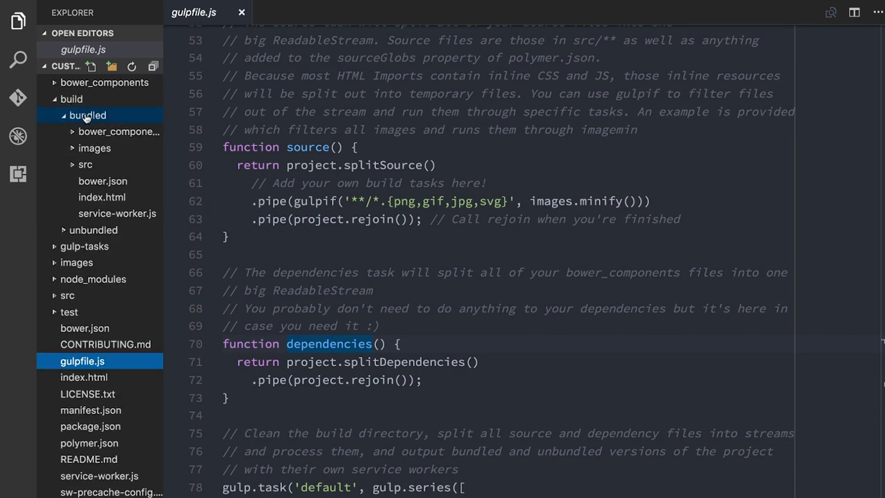
left_click(86, 164)
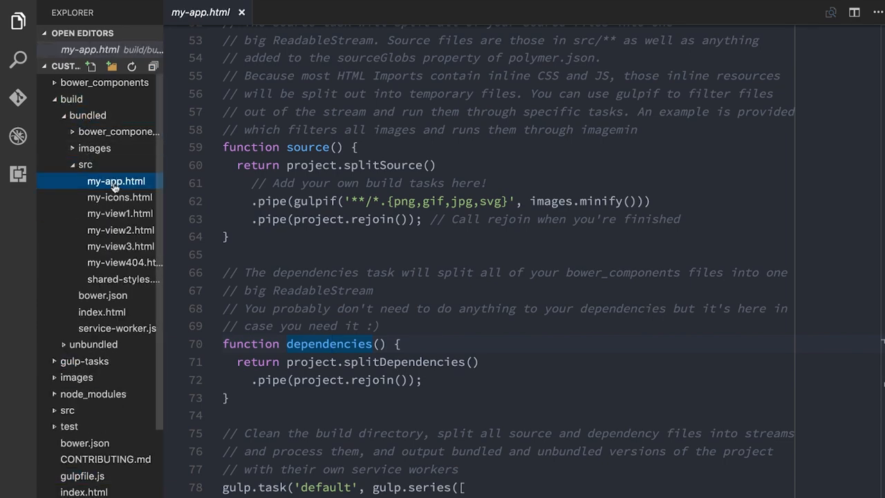
scroll("down", 3)
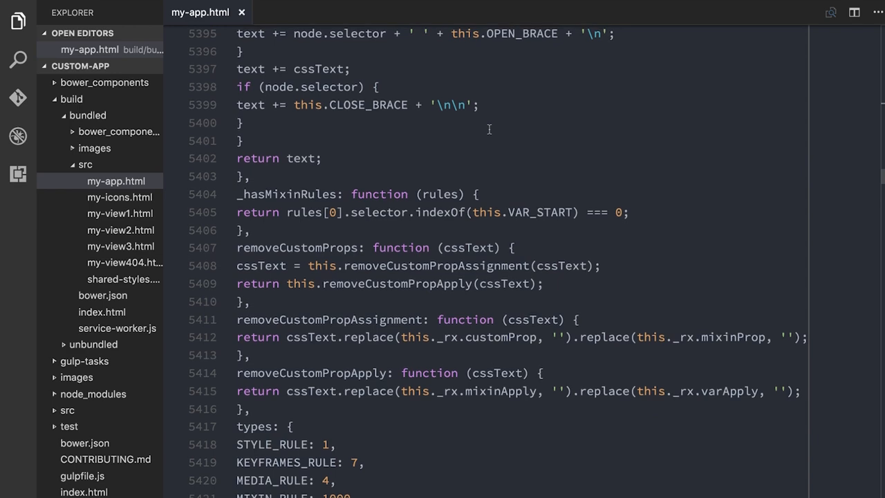
scroll("up", 3)
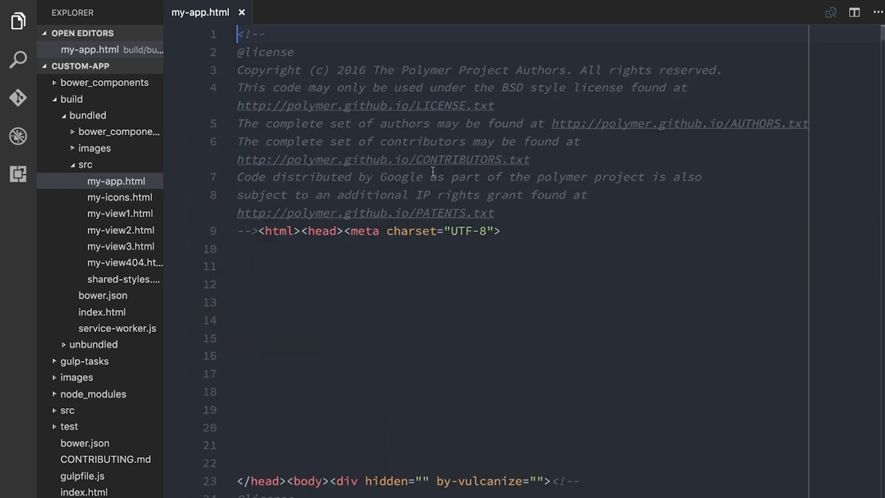
scroll("down", 3)
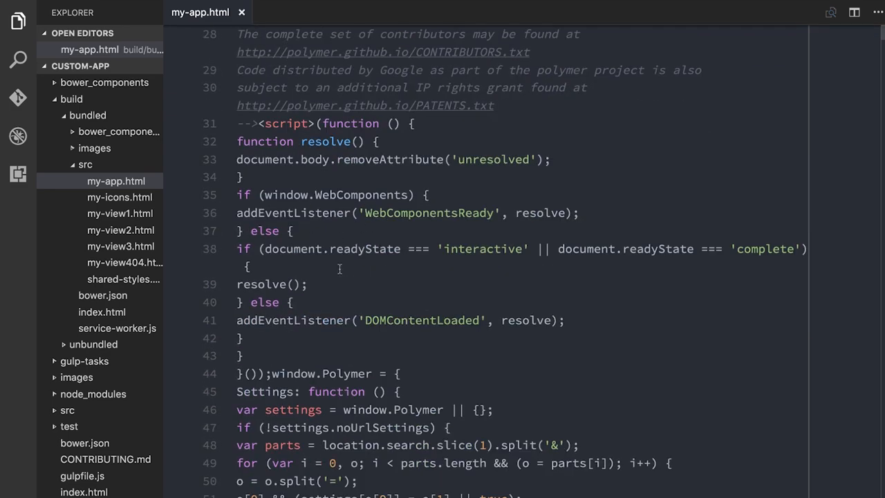
scroll("down", 3)
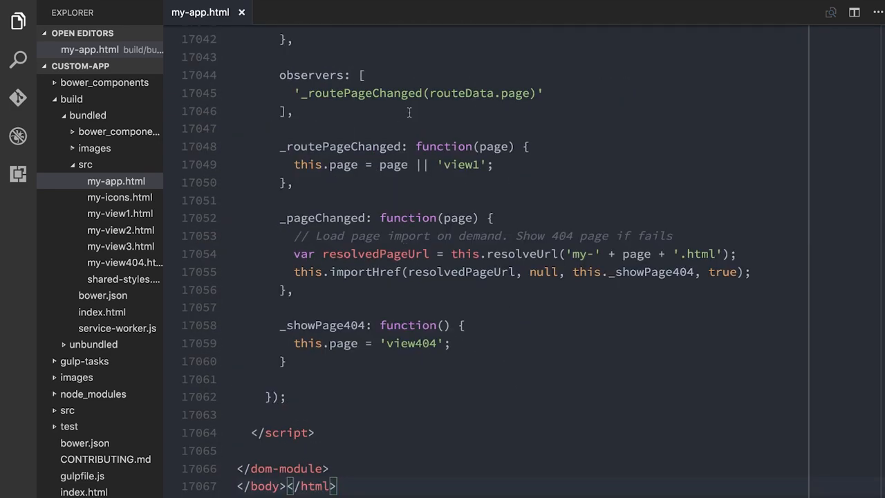
scroll("up", 3)
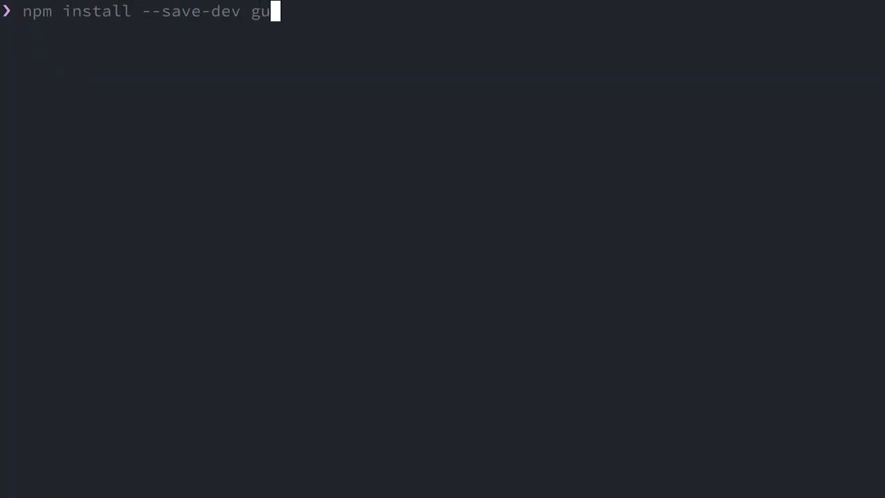
- Install gulp-uglify as a dev dependency with npm install --save-dev gulp-uglify
type("lp-uglify")
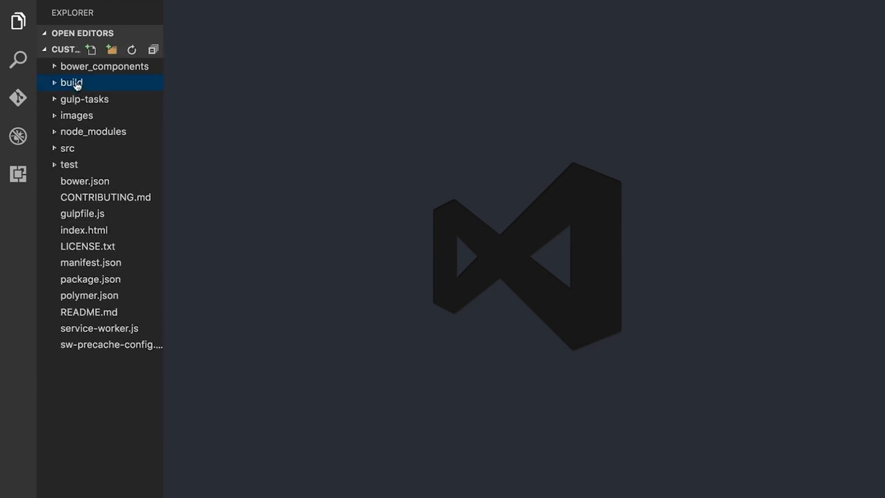
- Add const uglify = require('gulp-uglify'); to gulpfile.js after the images require
double_click(83, 213)
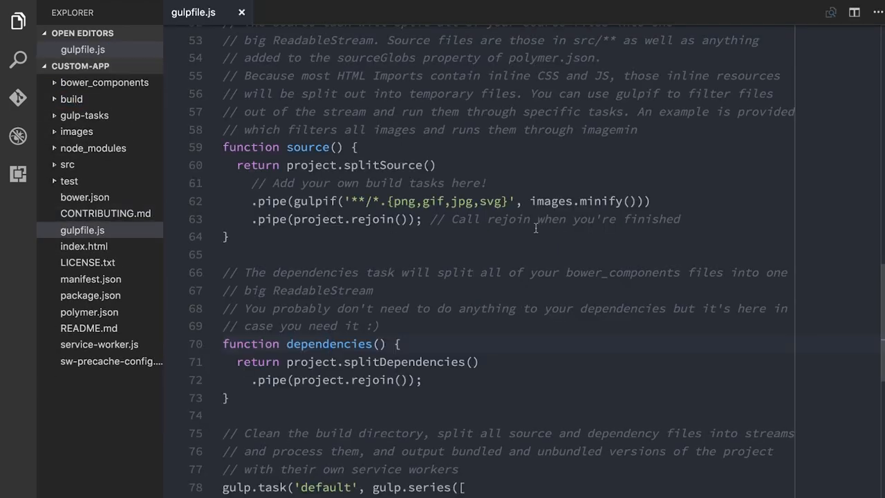
scroll("up", 3)
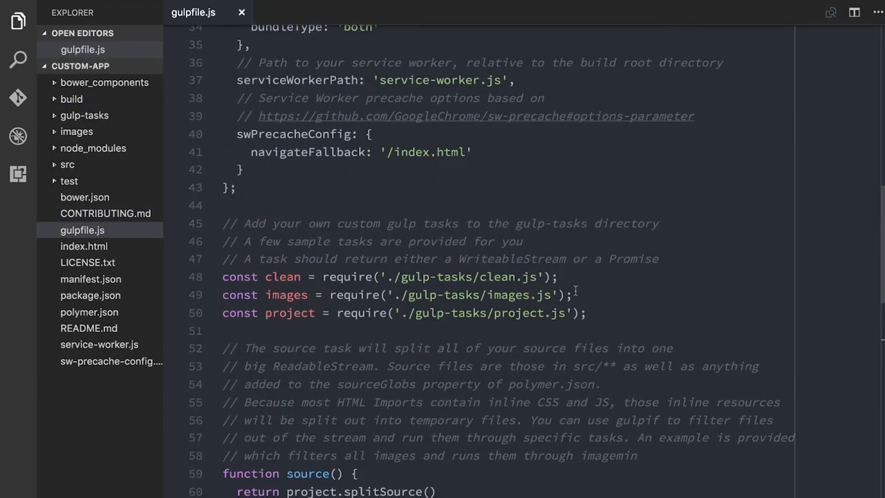
key("Enter")
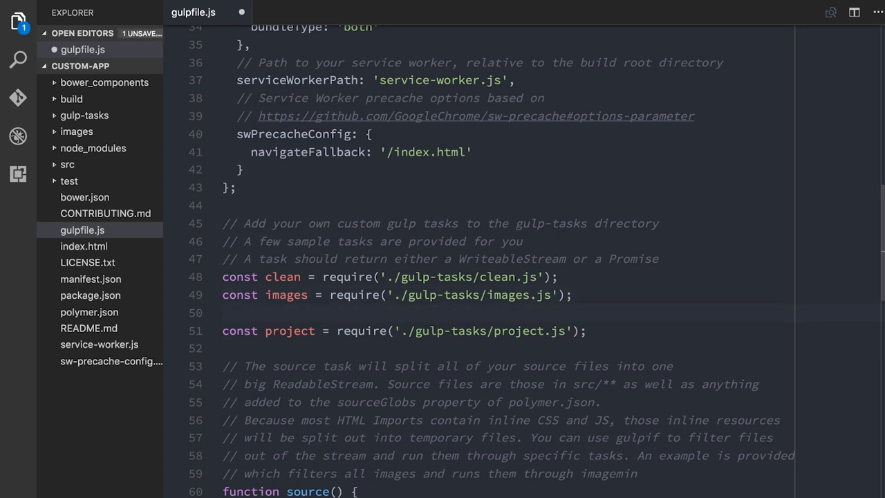
type("const uglify = require('gulp-uglify');")
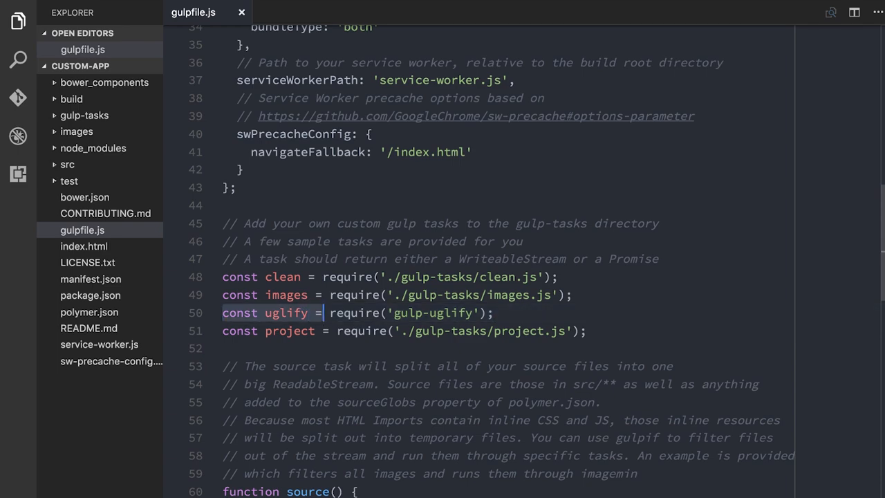
- Add .pipe(gulpif('**/*.js', uglify())) inside the source task to minify JavaScript files
scroll("down", 3)
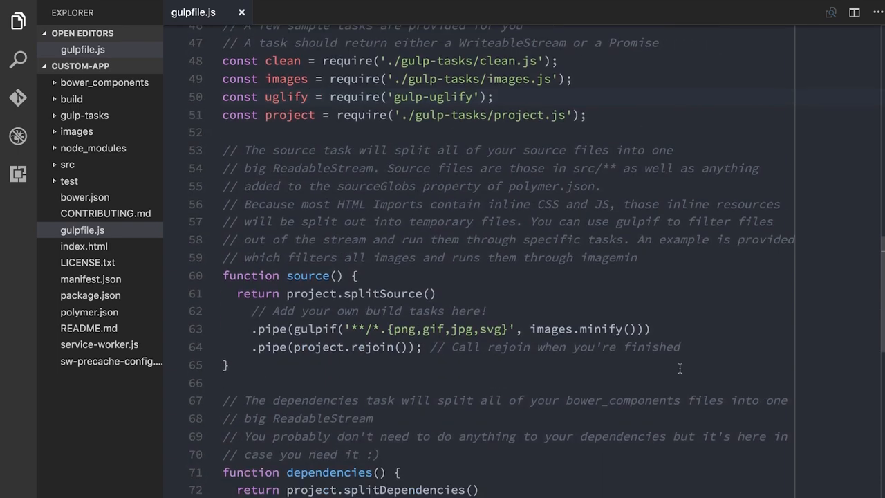
scroll("down", 3)
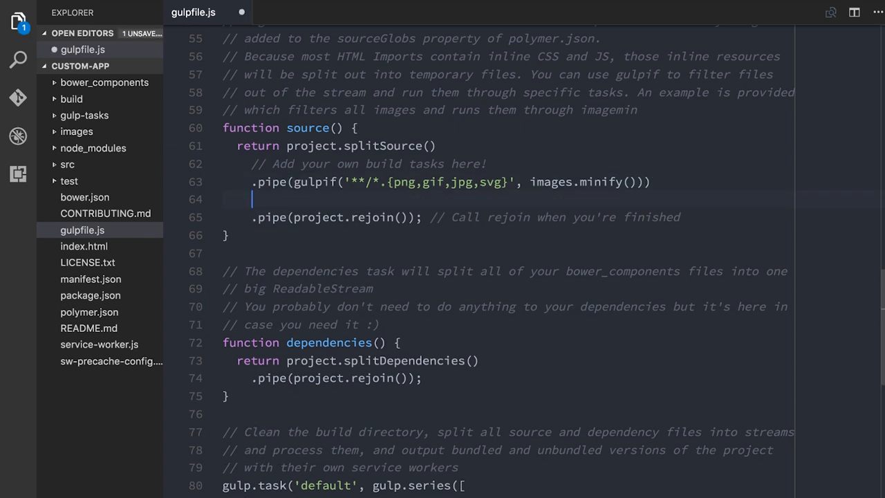
type(".pipe(gulpif('**/*.js', uglify()))")
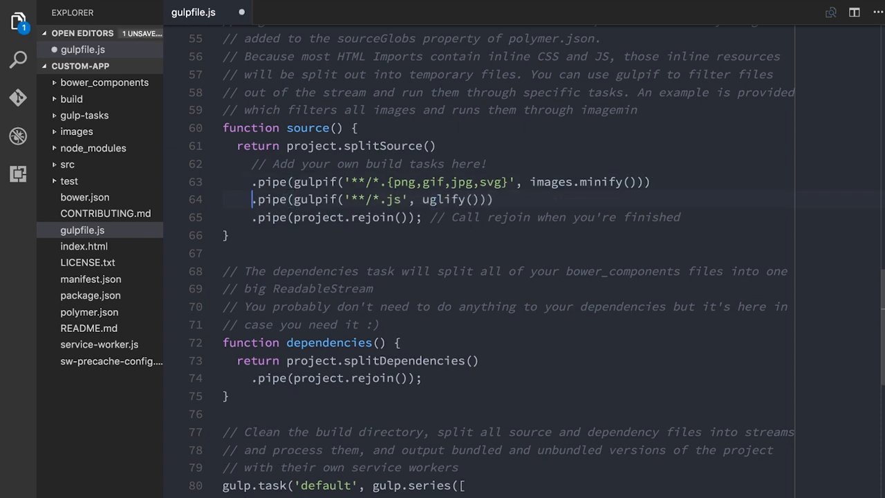
double_click(309, 199)
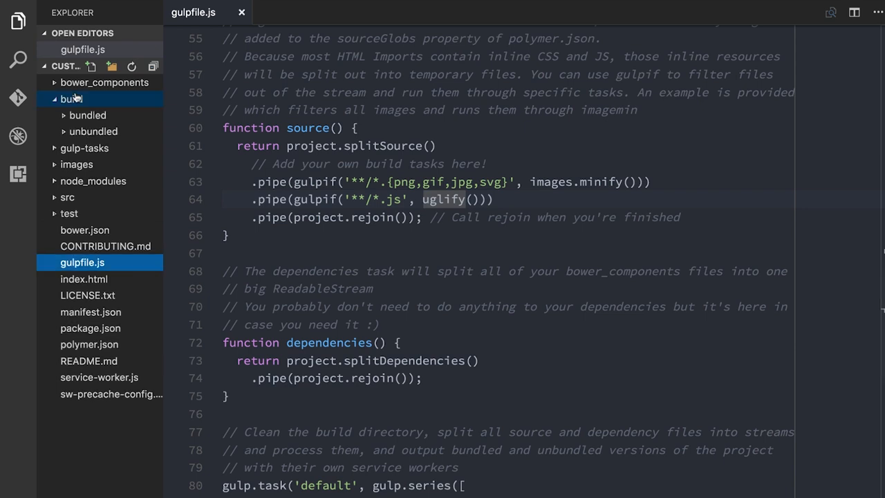
- Review the rebuilt build/bundled/src/my-app.html, then return to gulpfile.js
left_click(72, 98)
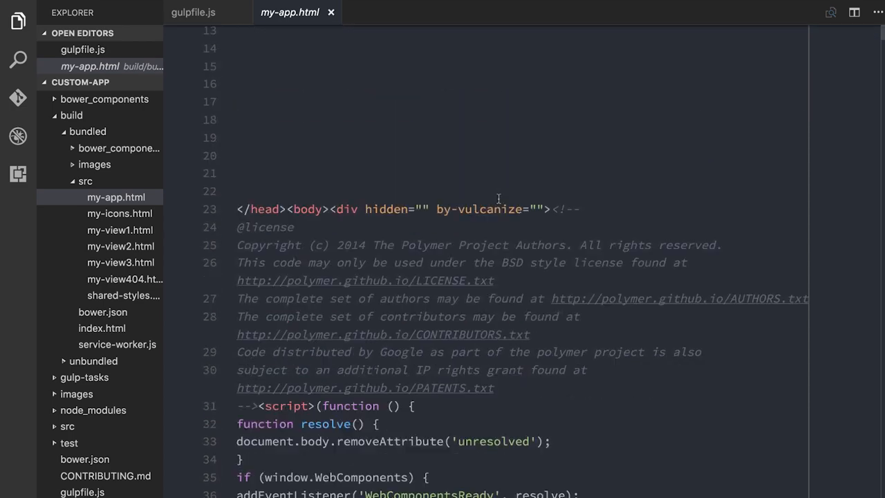
scroll("down", 3)
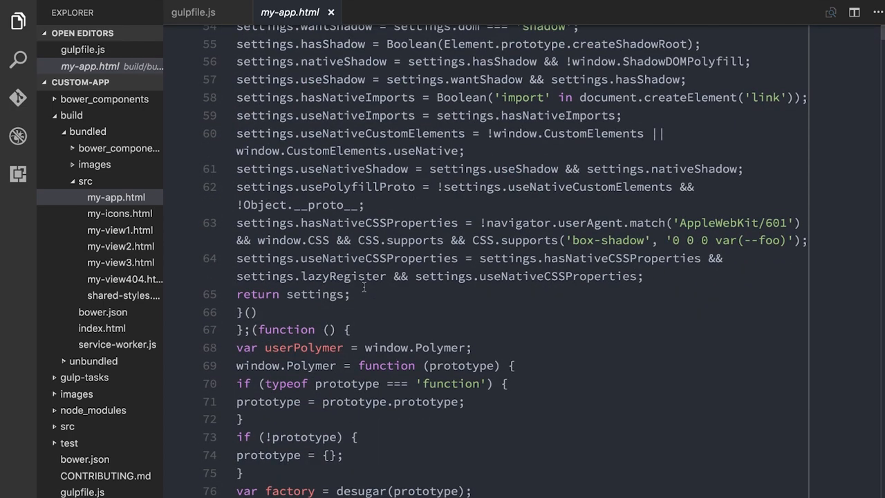
left_click(194, 11)
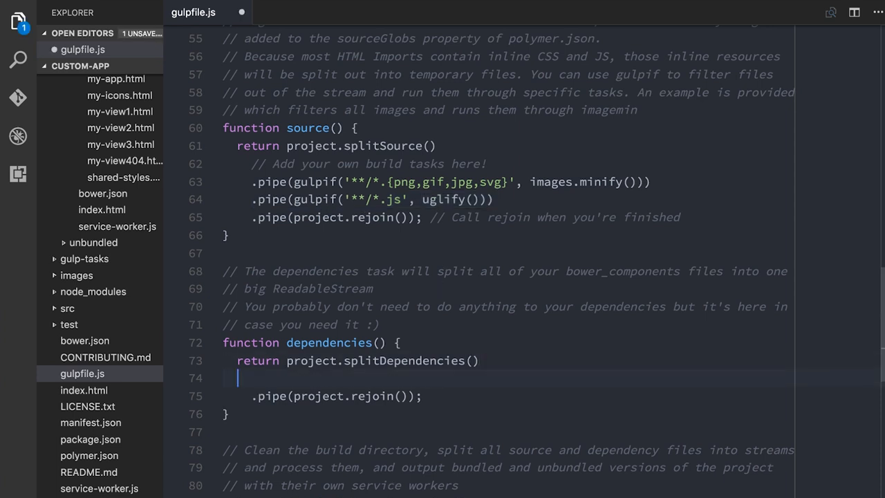
- Add .pipe(gulpif('**/*.js', uglify())) inside dependencies() before the rejoin pipe
type(".pipe(gulpif('**/*.js', uglify()))")
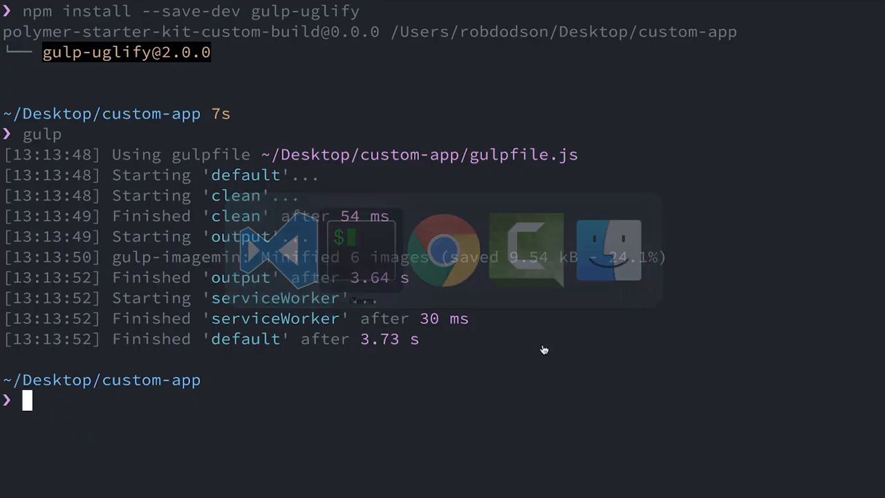
- Rebuild with gulp, run polymer serve build/bundled on port 8080, and switch to Chrome
type("gulp")
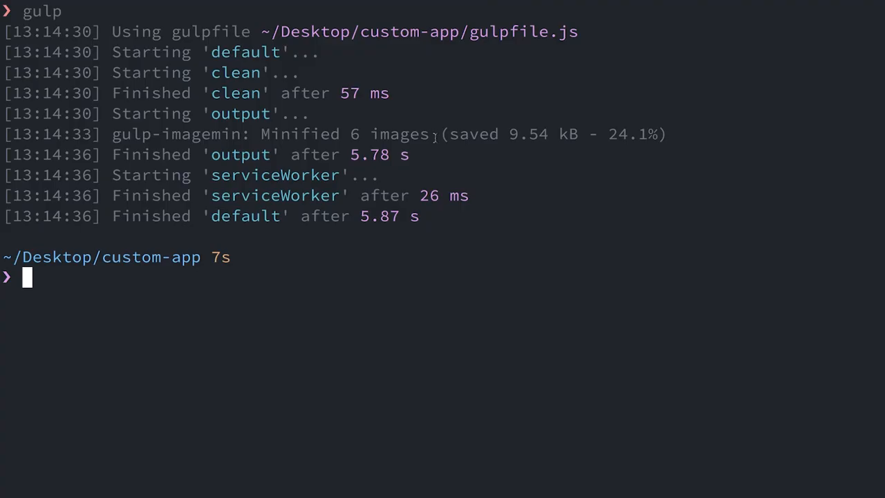
type("polymer serve")
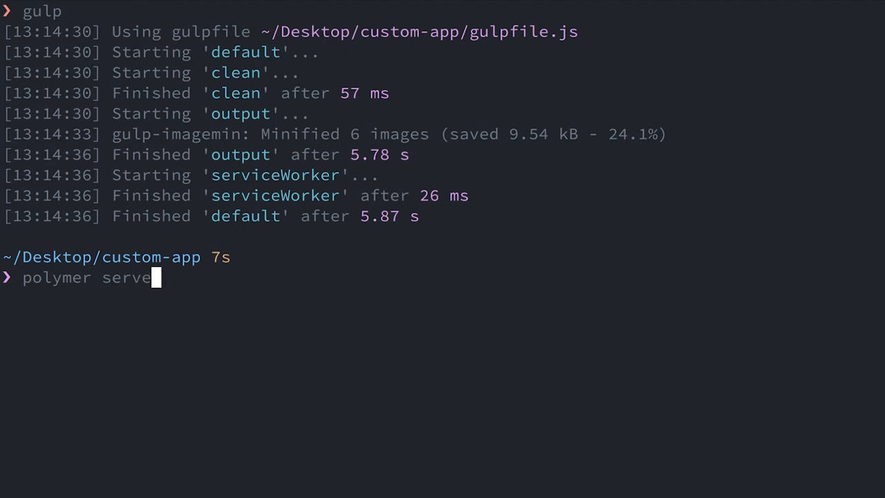
type("build/bundled")
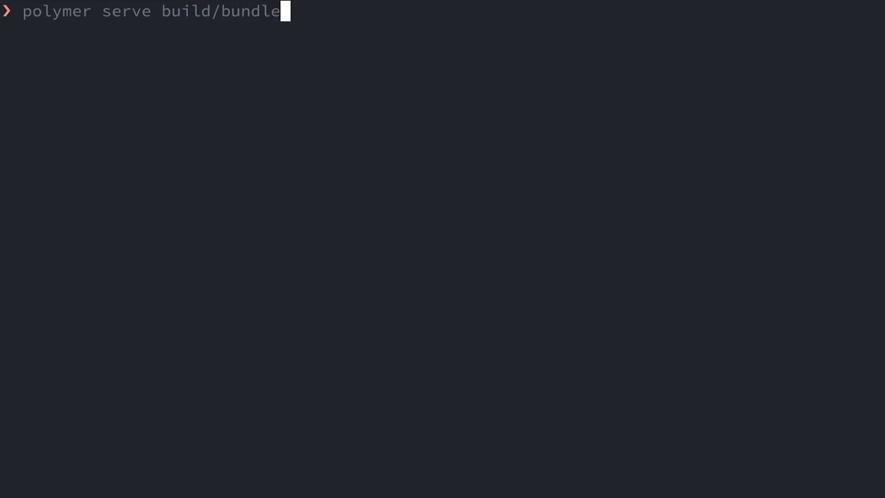
key("Return")
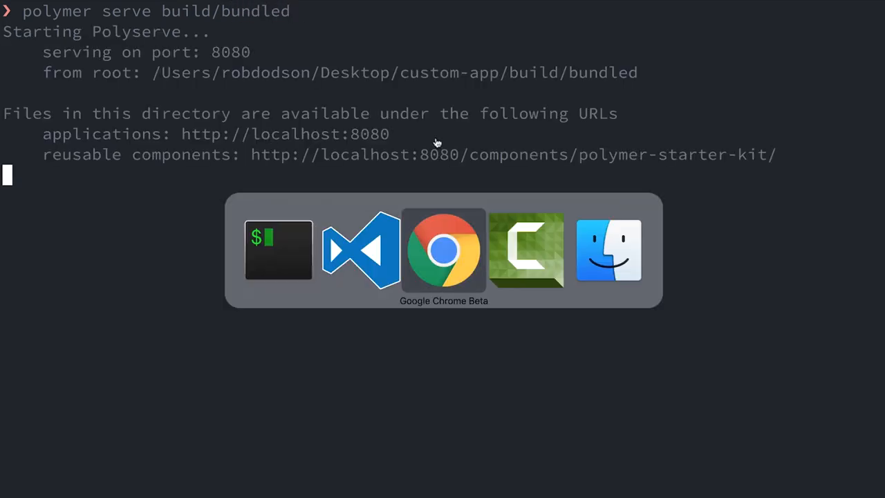
left_click(443, 249)
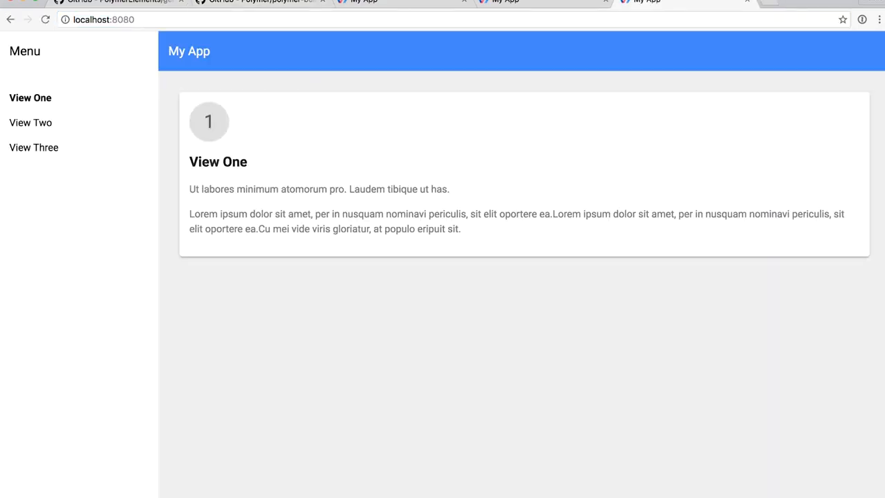
- With the DevTools console open, browse to View Three and back to View One
key("F12")
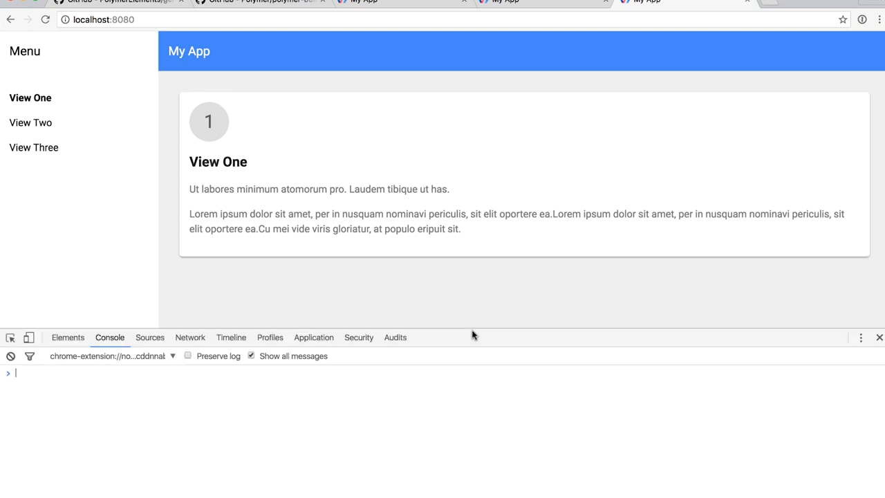
mouse_move(114, 149)
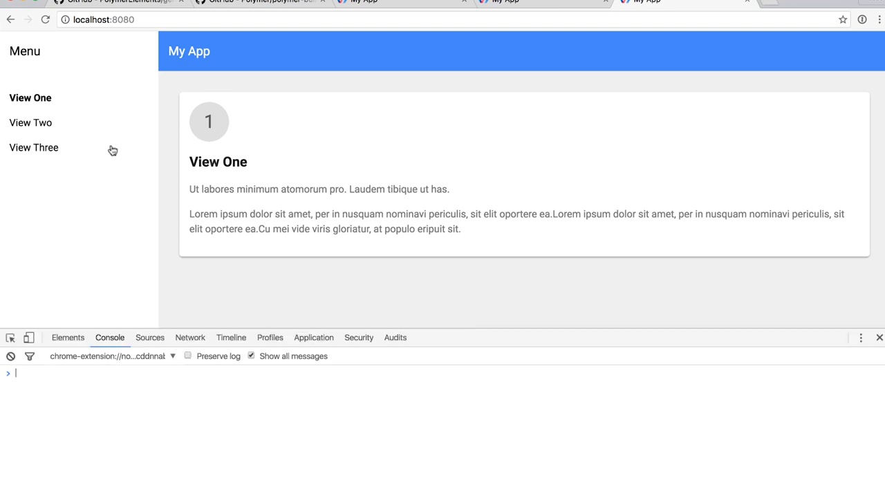
left_click(33, 146)
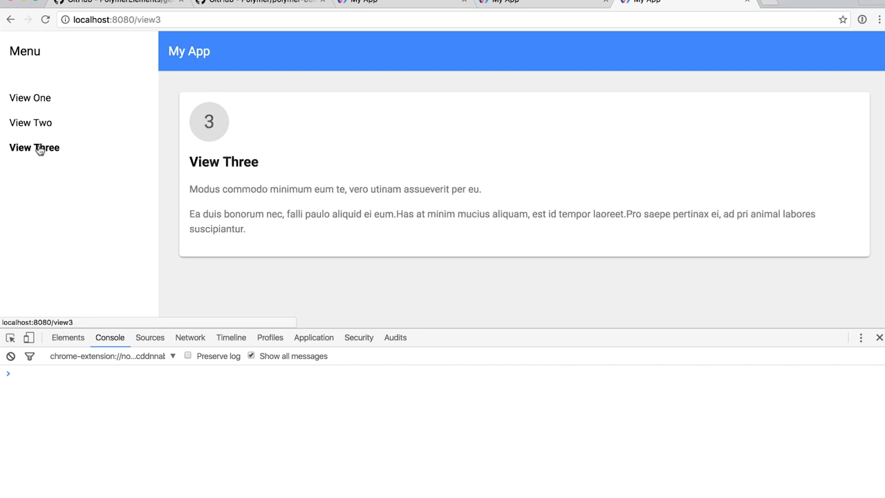
left_click(31, 97)
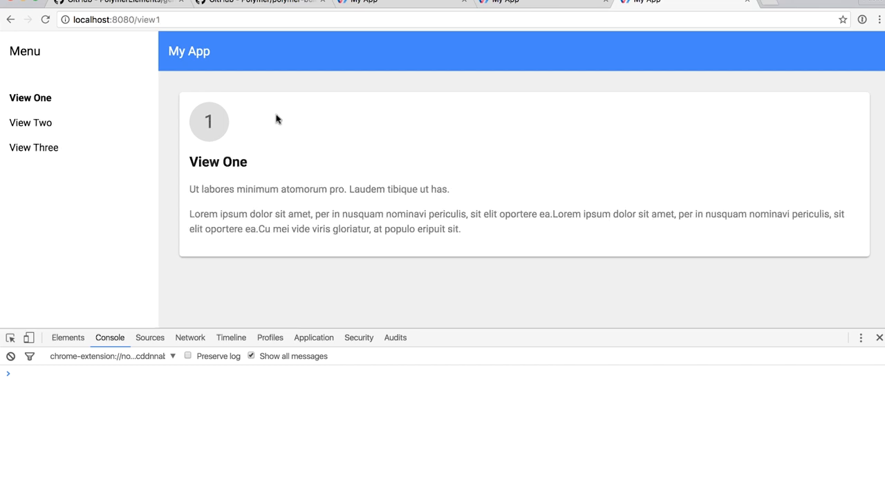